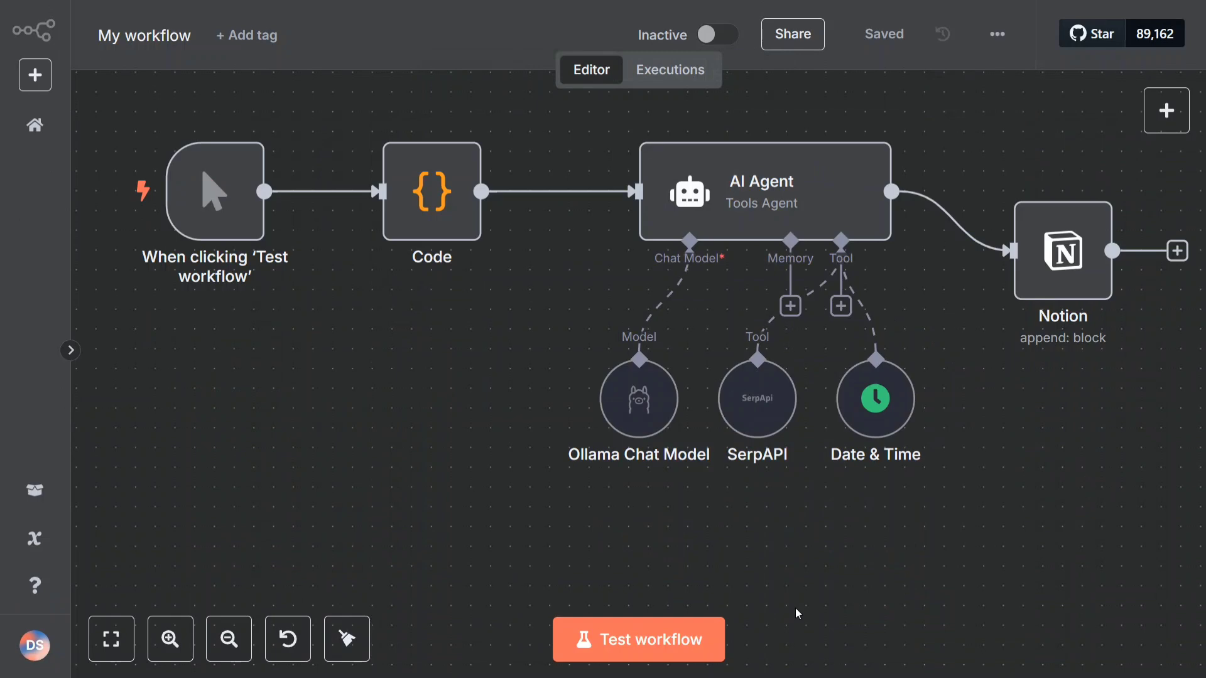
{"action": "mouse_move", "coordinate": [1069, 260]}
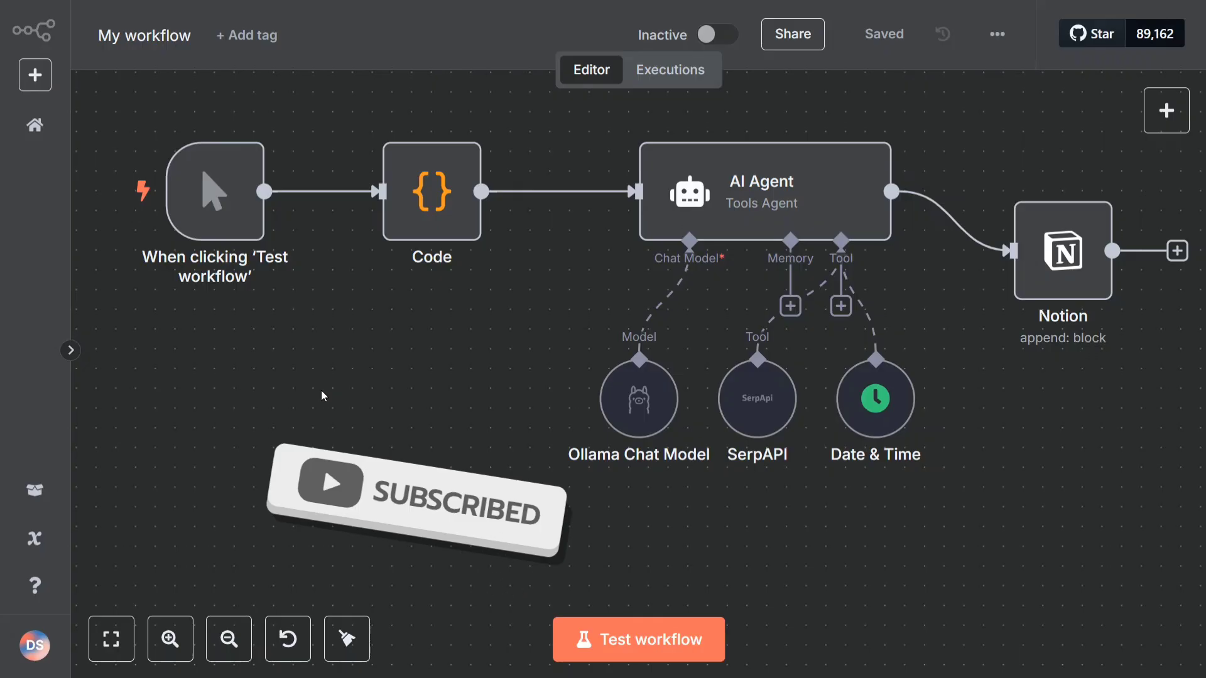
Run Test workflow so the trigger and Code nodes complete and the AI Agent starts
{"action": "left_click", "coordinate": [638, 639]}
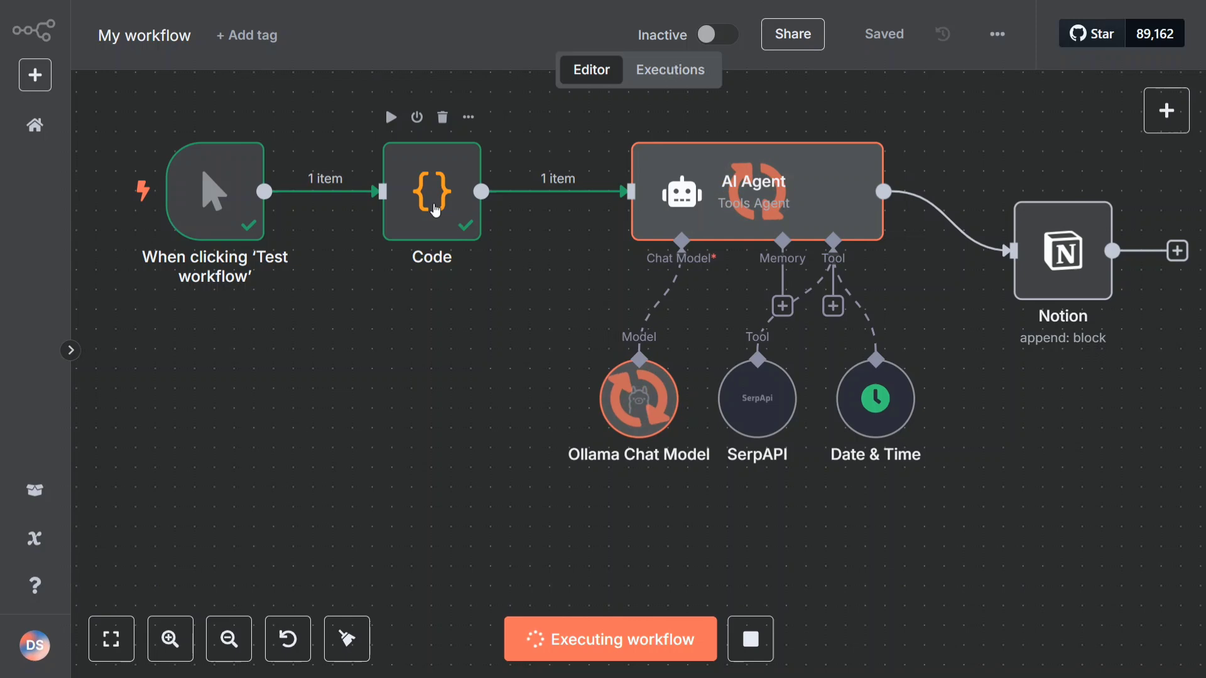
{"action": "double_click", "coordinate": [431, 190]}
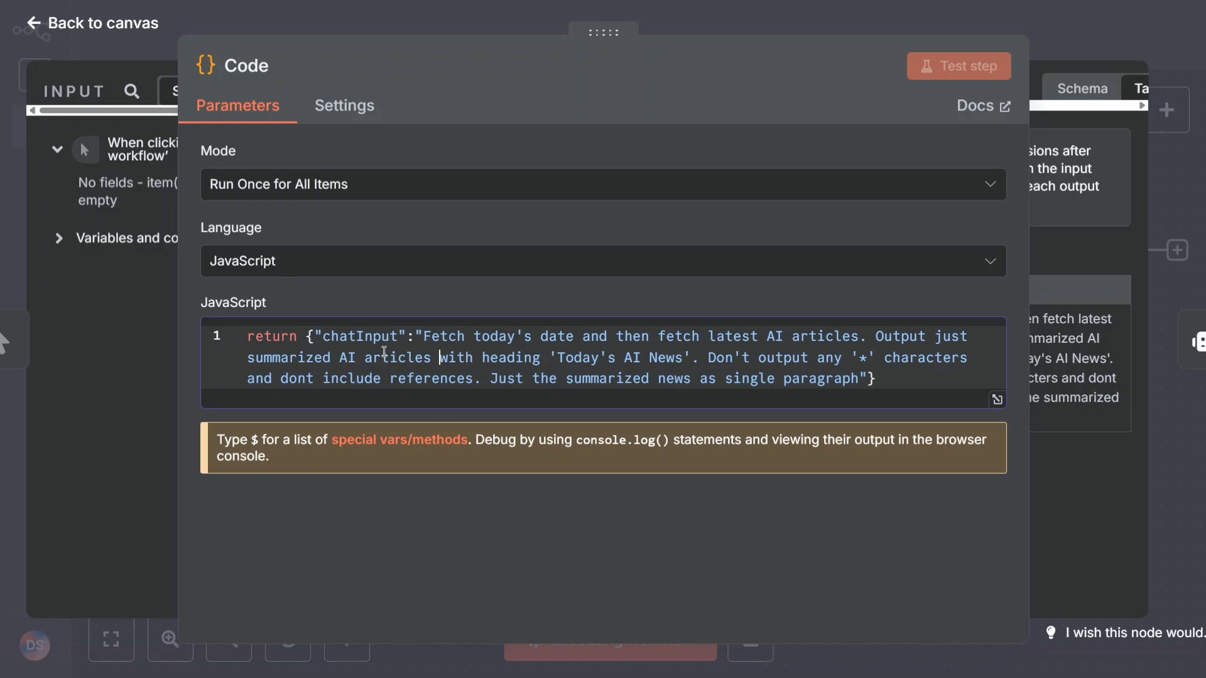
{"action": "double_click", "coordinate": [362, 336]}
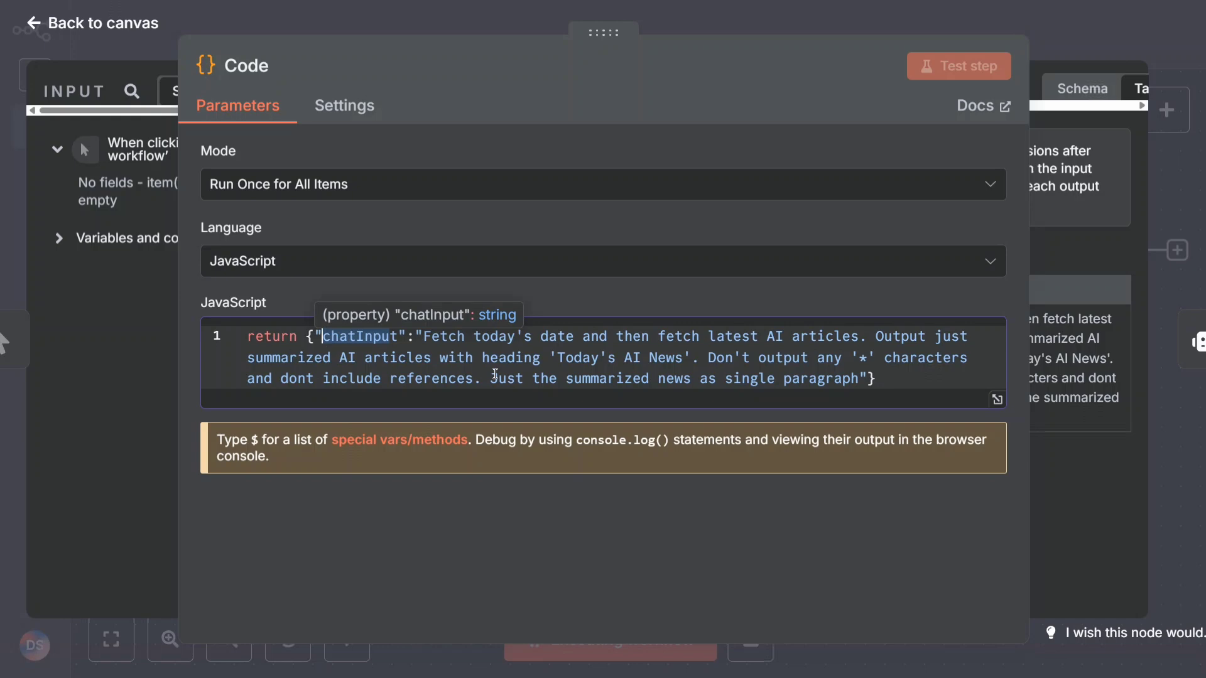
{"action": "triple_click", "coordinate": [539, 357]}
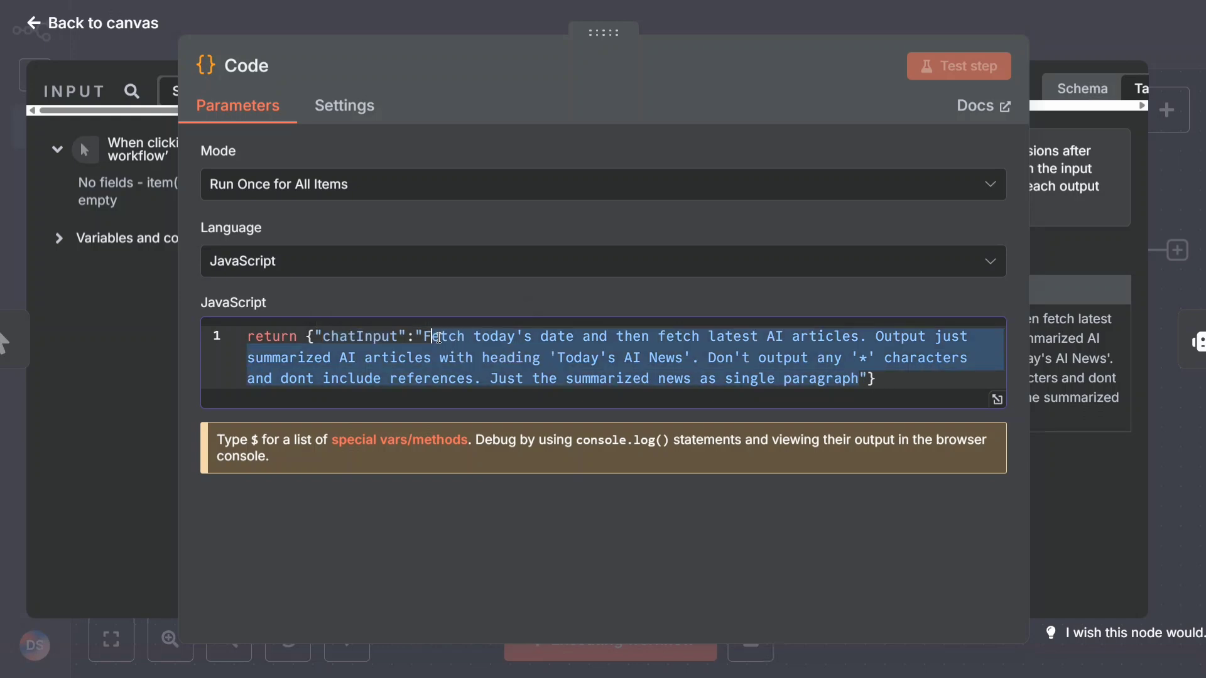
{"action": "left_click", "coordinate": [90, 22]}
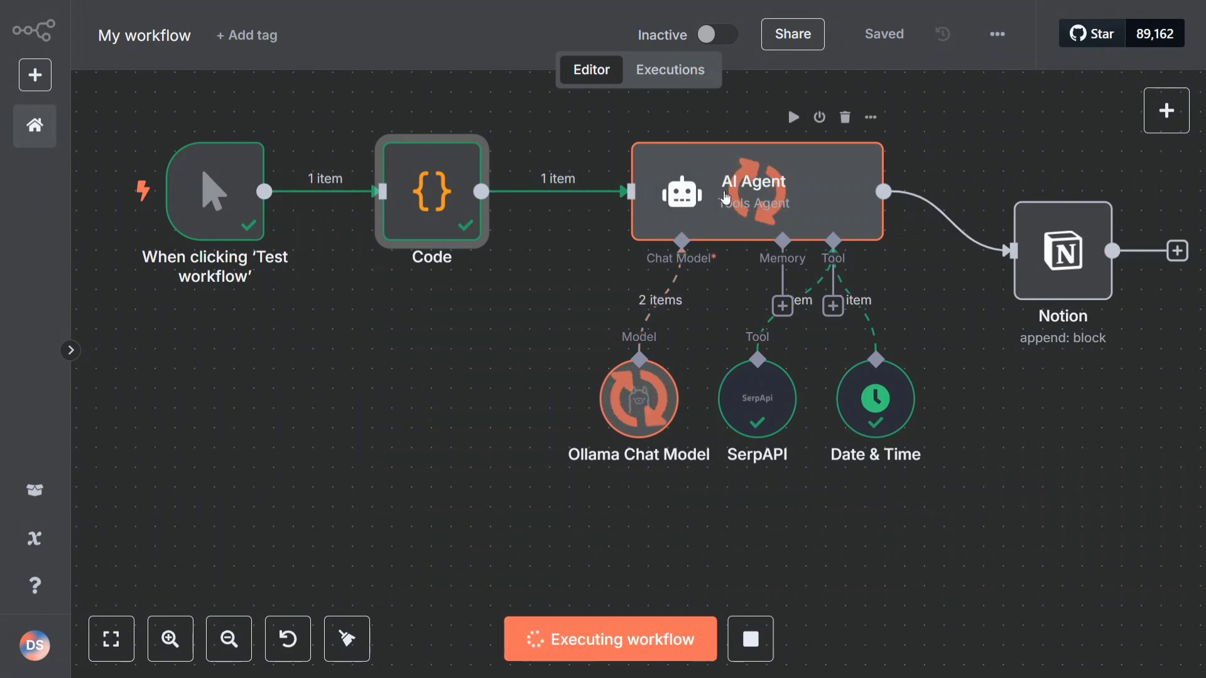
Inspect the Ollama Chat Model node, confirming it uses qwen2.5:latest
{"action": "double_click", "coordinate": [756, 191]}
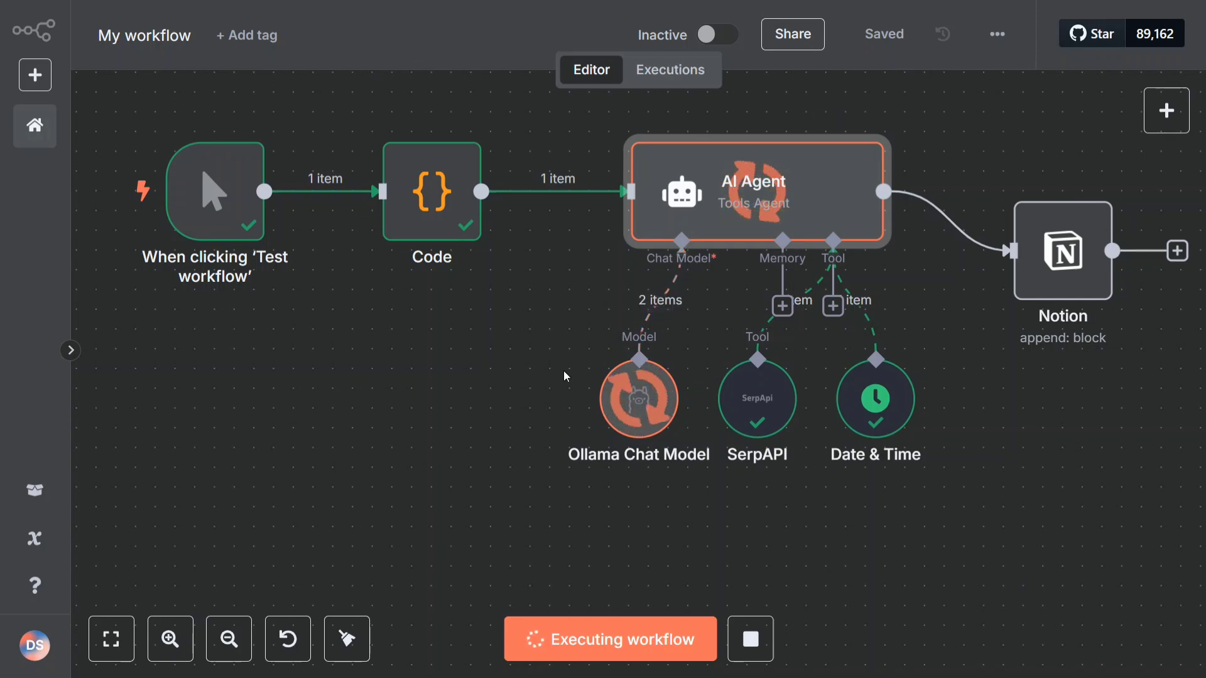
{"action": "mouse_move", "coordinate": [637, 399]}
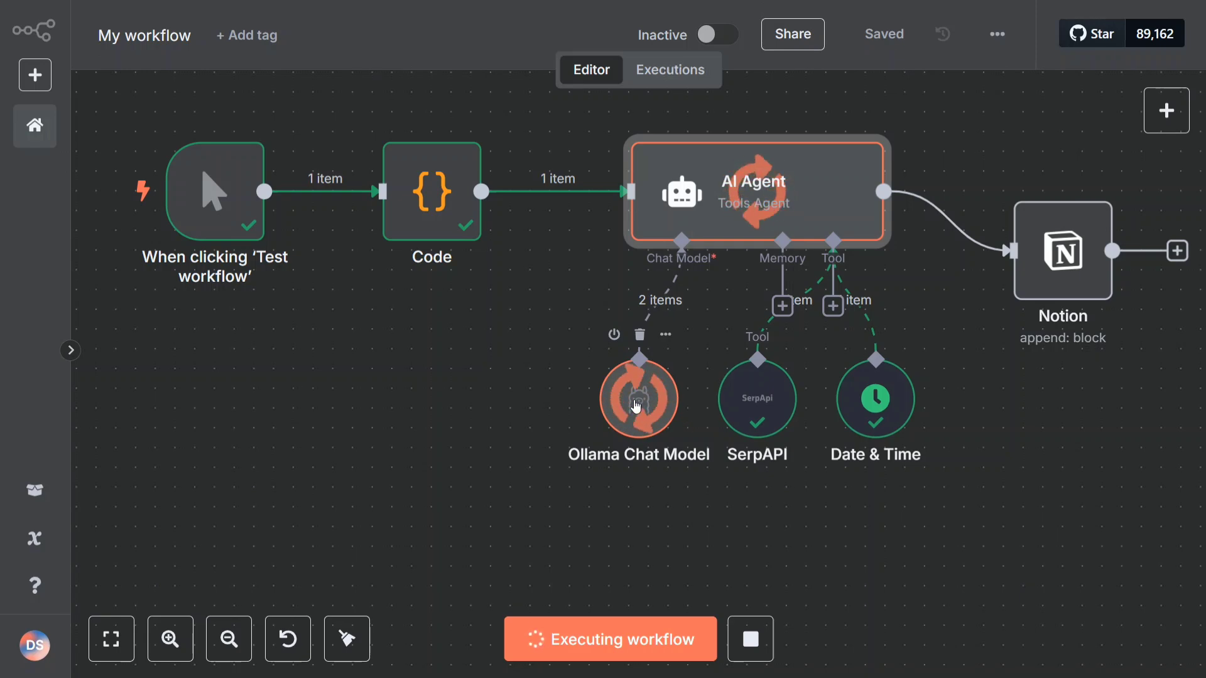
{"action": "double_click", "coordinate": [638, 400]}
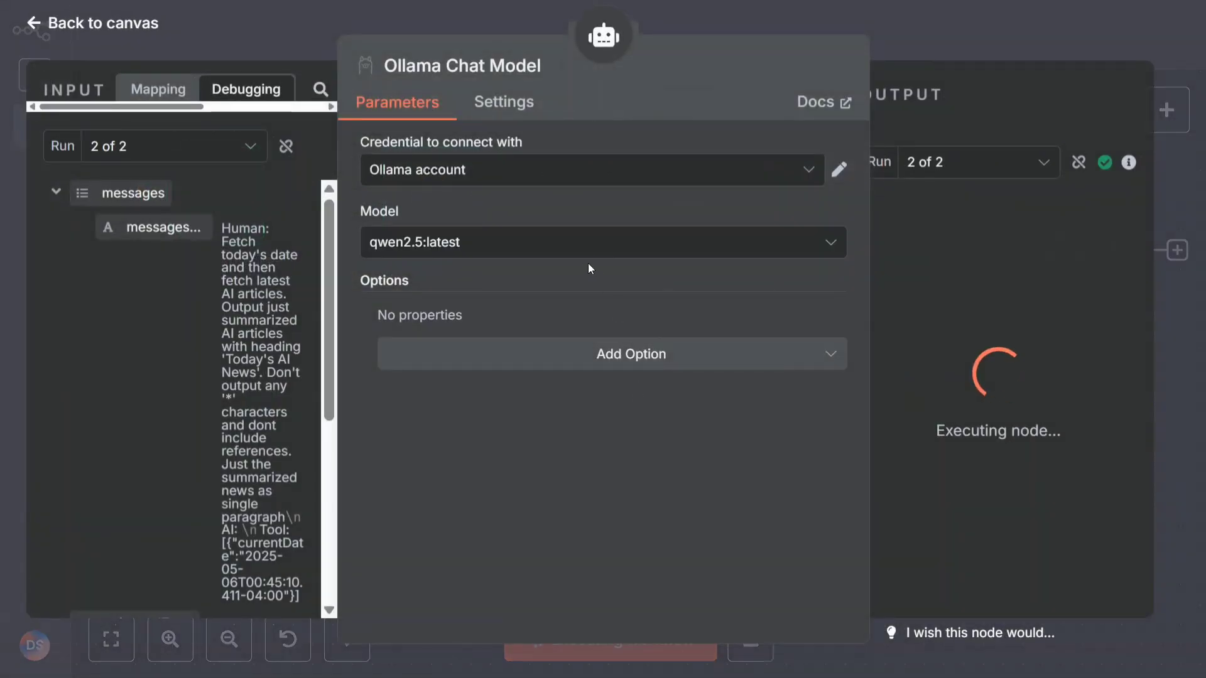
{"action": "mouse_move", "coordinate": [596, 253]}
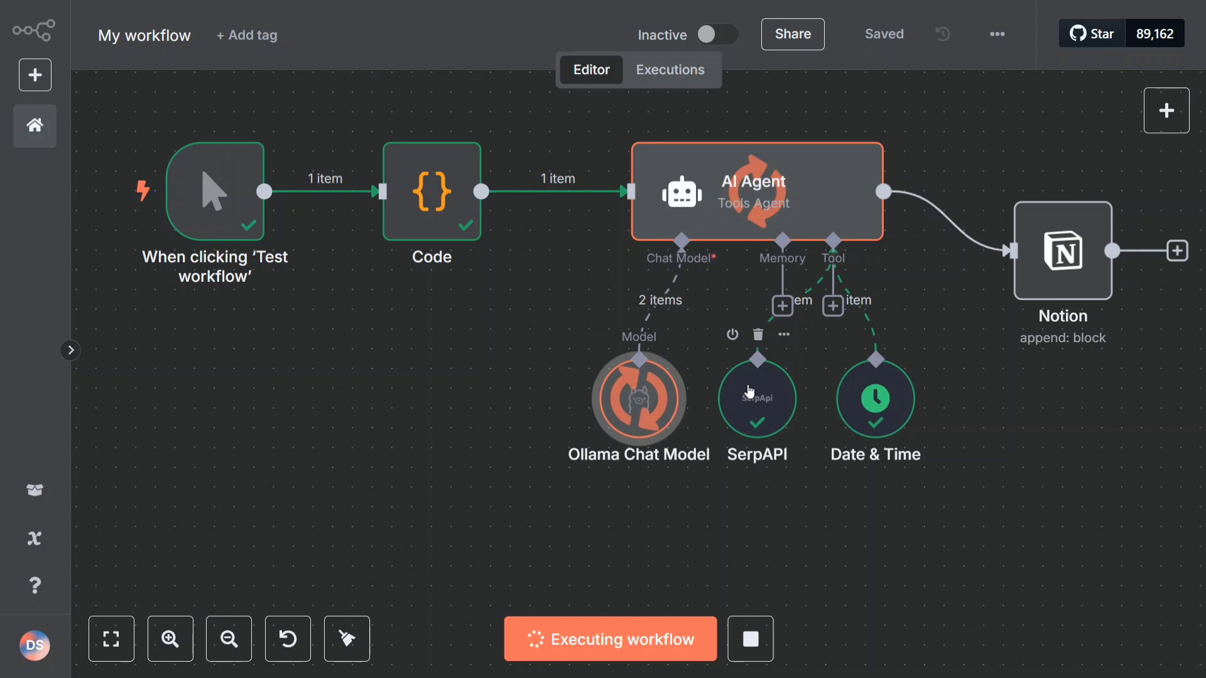
{"action": "mouse_move", "coordinate": [912, 432]}
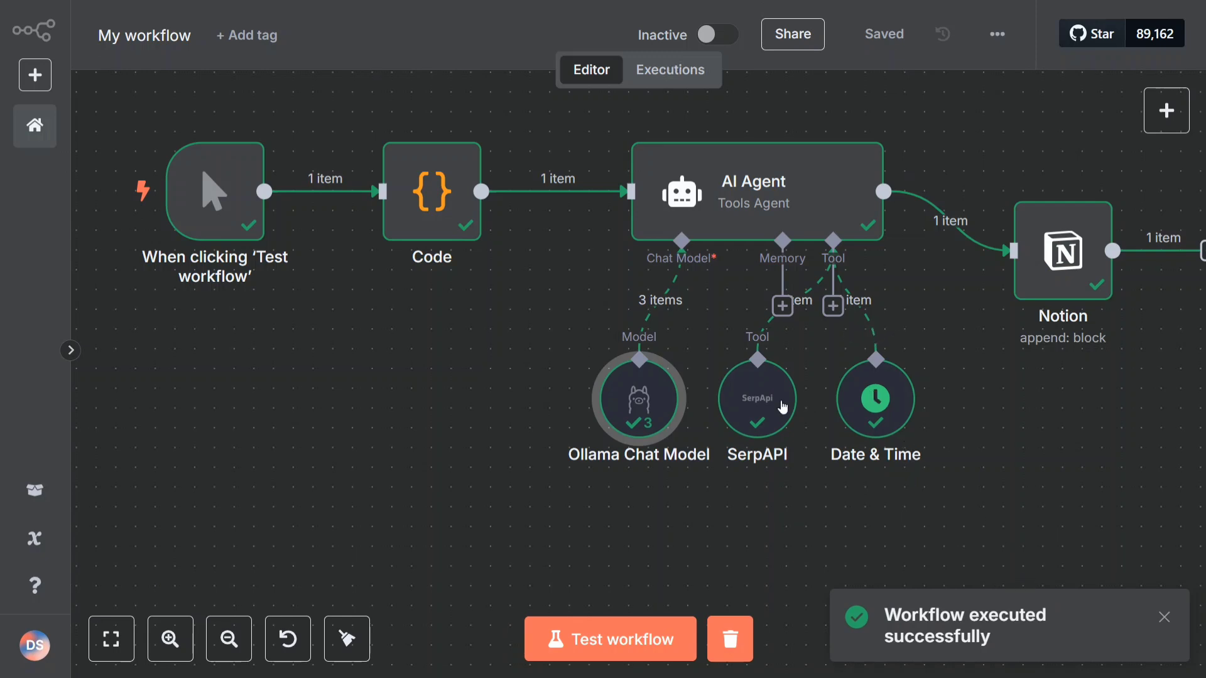
{"action": "mouse_move", "coordinate": [817, 420]}
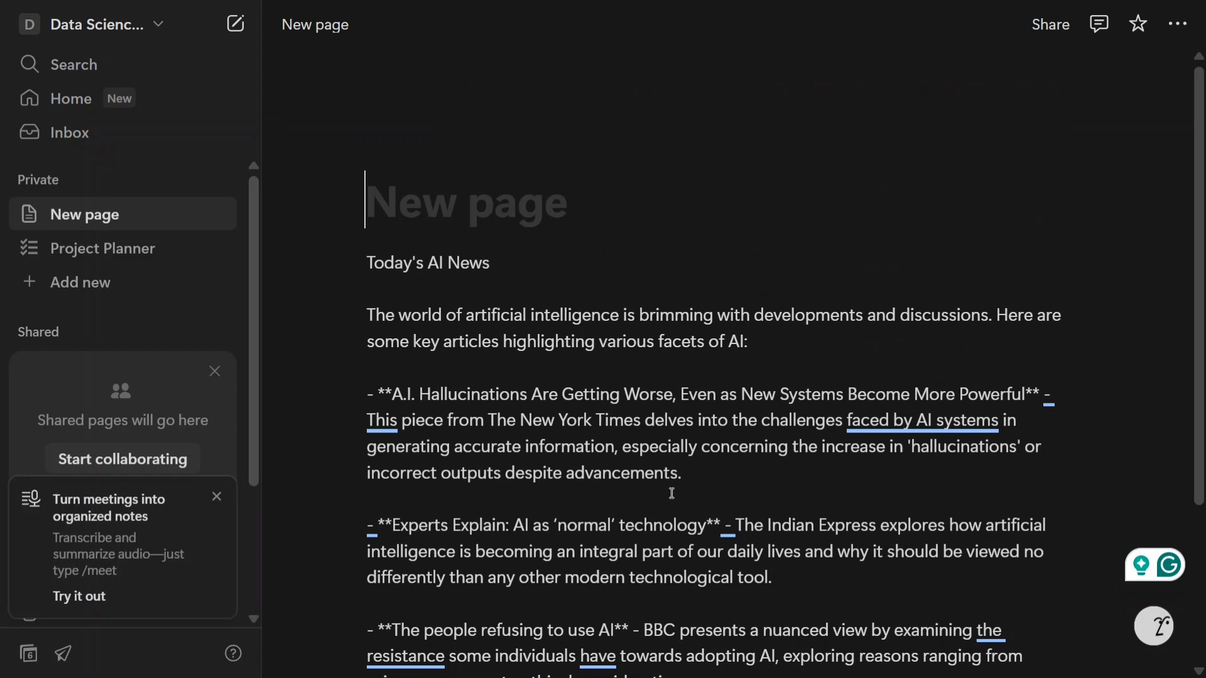
{"action": "scroll", "scroll_direction": "down", "scroll_amount": 3}
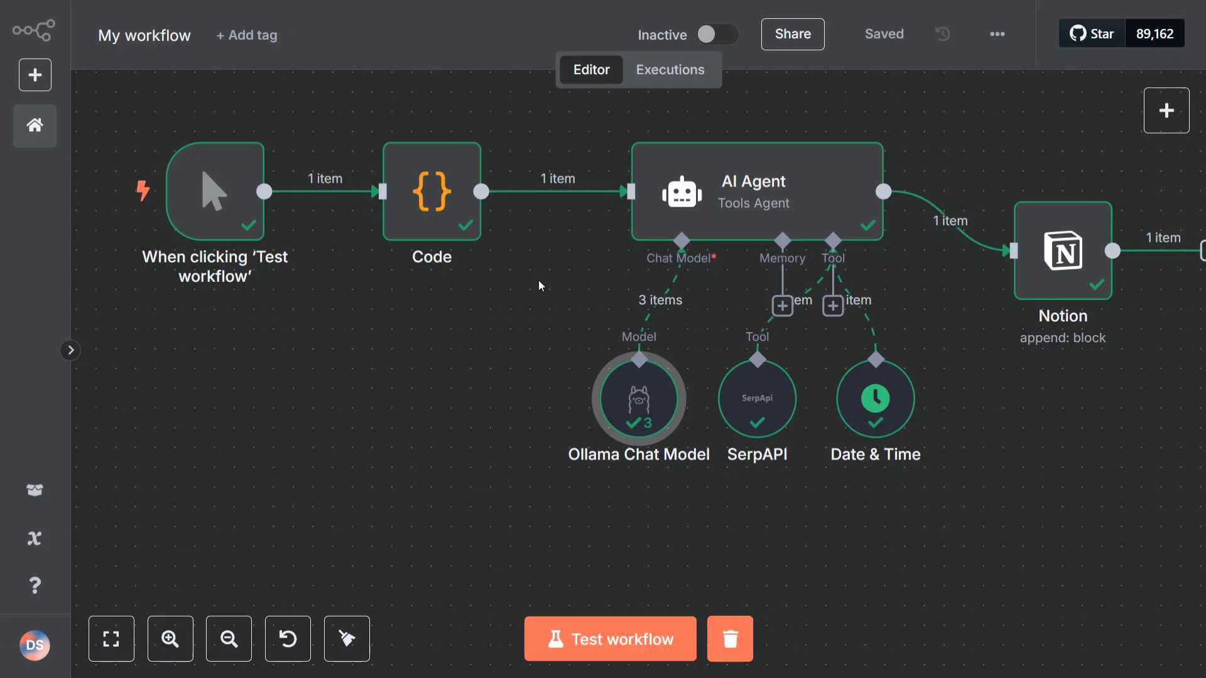
{"action": "mouse_move", "coordinate": [82, 197]}
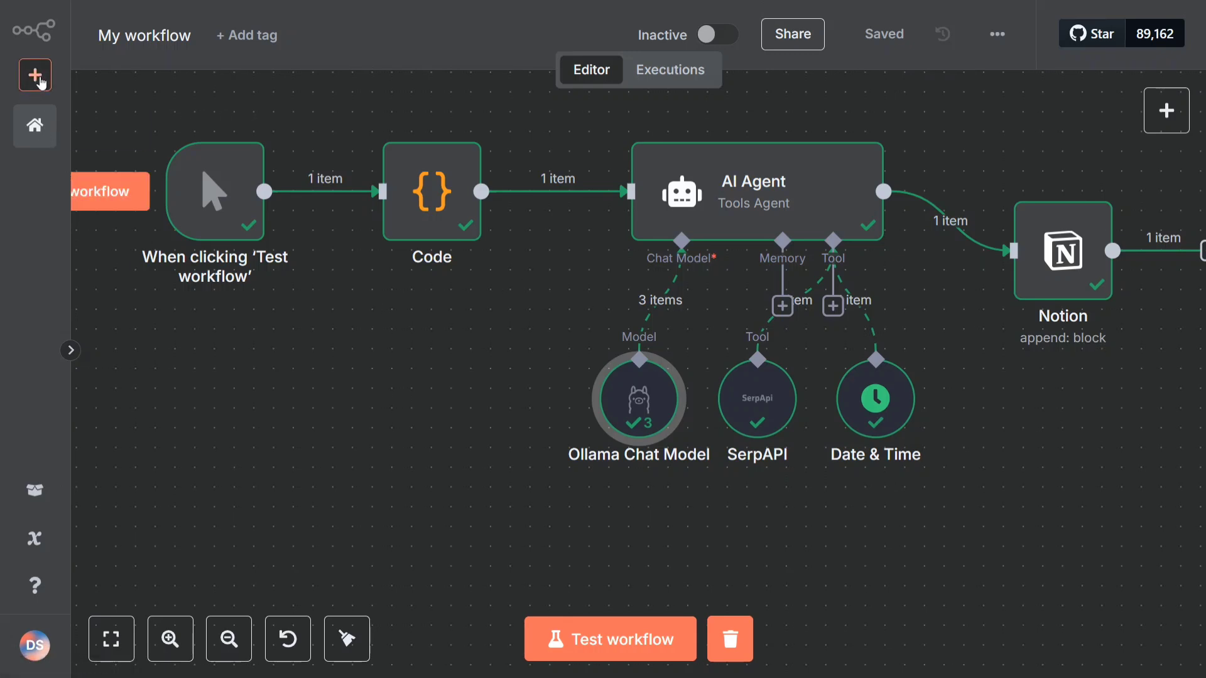
Create a new blank workflow with a manual trigger as its first step
{"action": "left_click", "coordinate": [34, 74]}
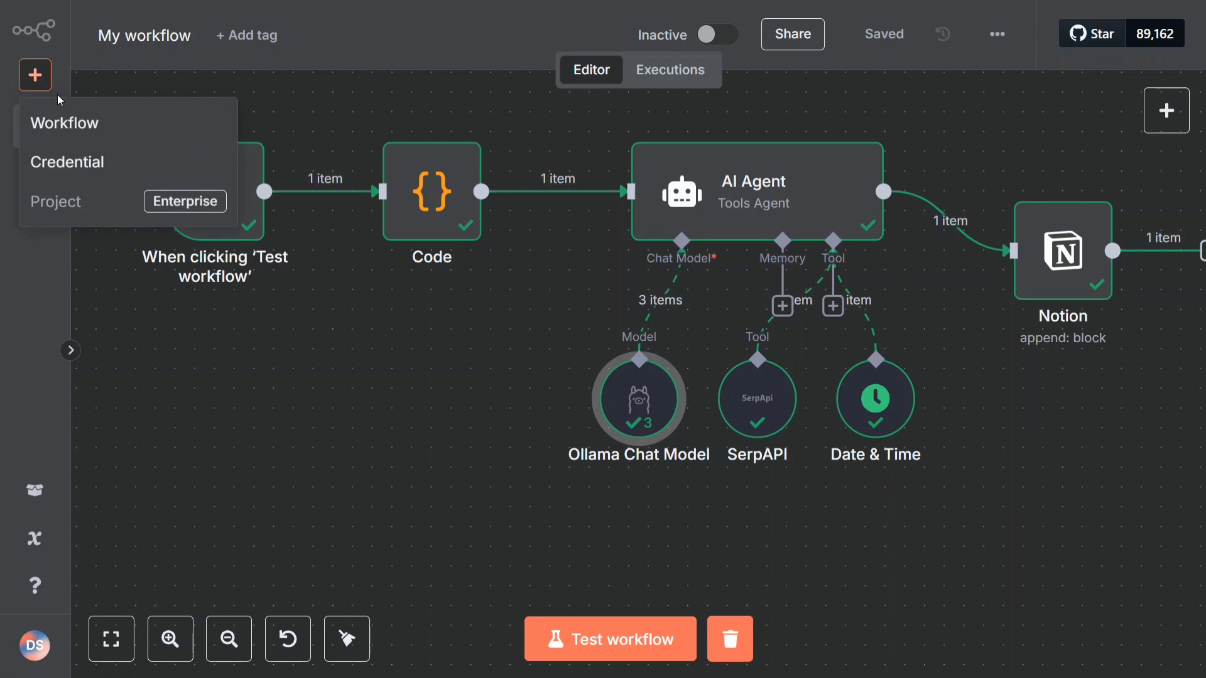
{"action": "left_click", "coordinate": [65, 122]}
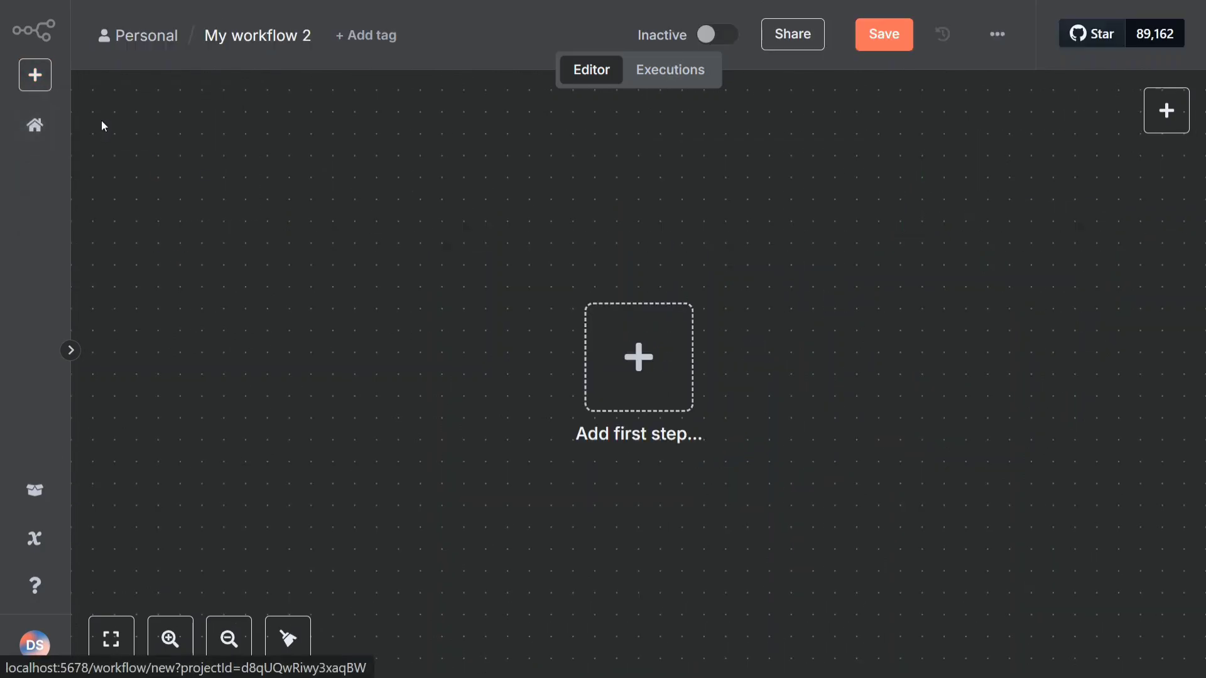
{"action": "mouse_move", "coordinate": [912, 251]}
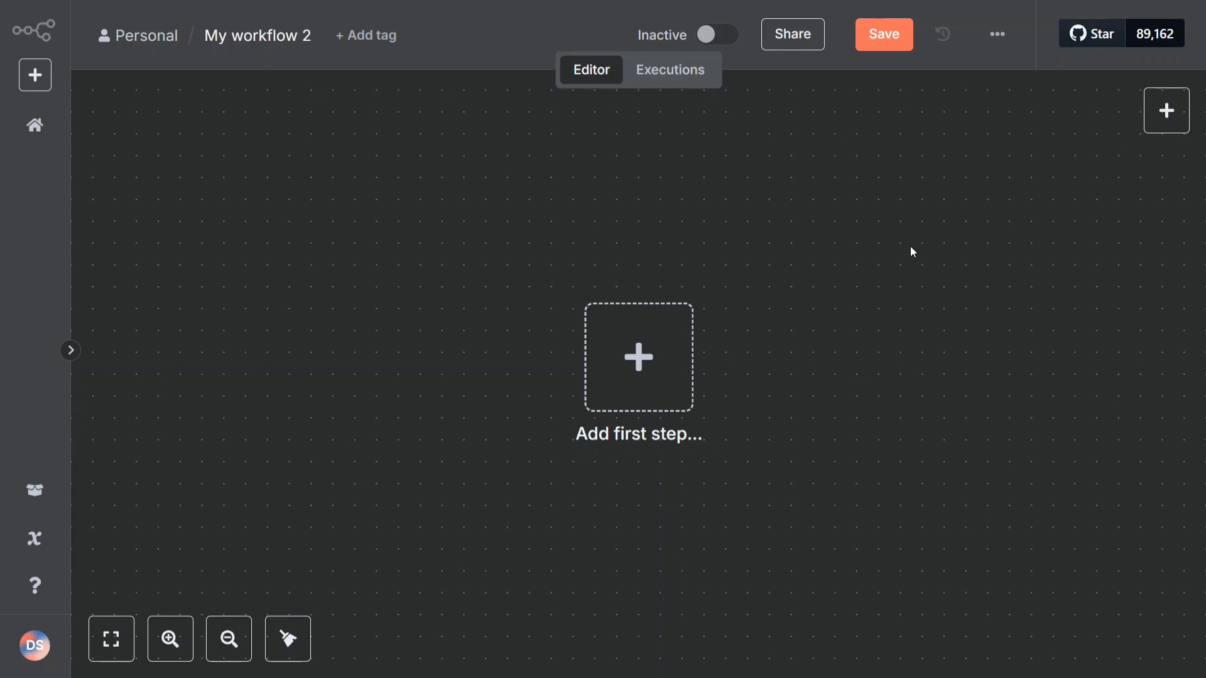
{"action": "left_click", "coordinate": [638, 357]}
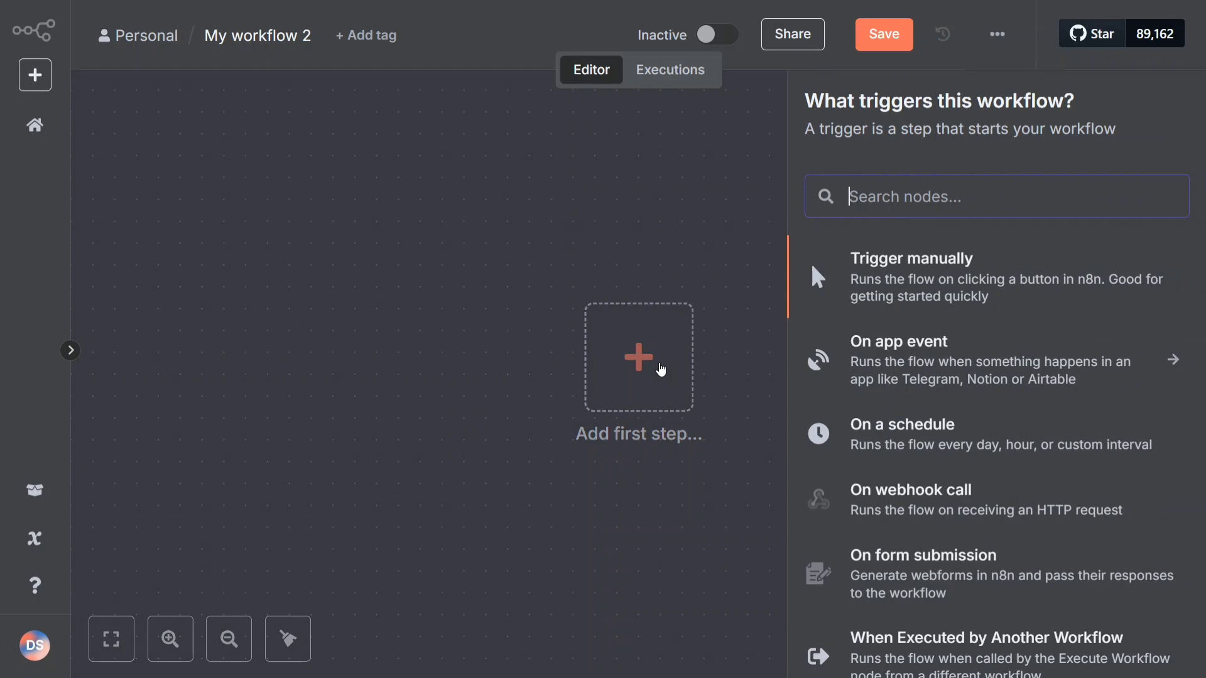
{"action": "left_click", "coordinate": [912, 258]}
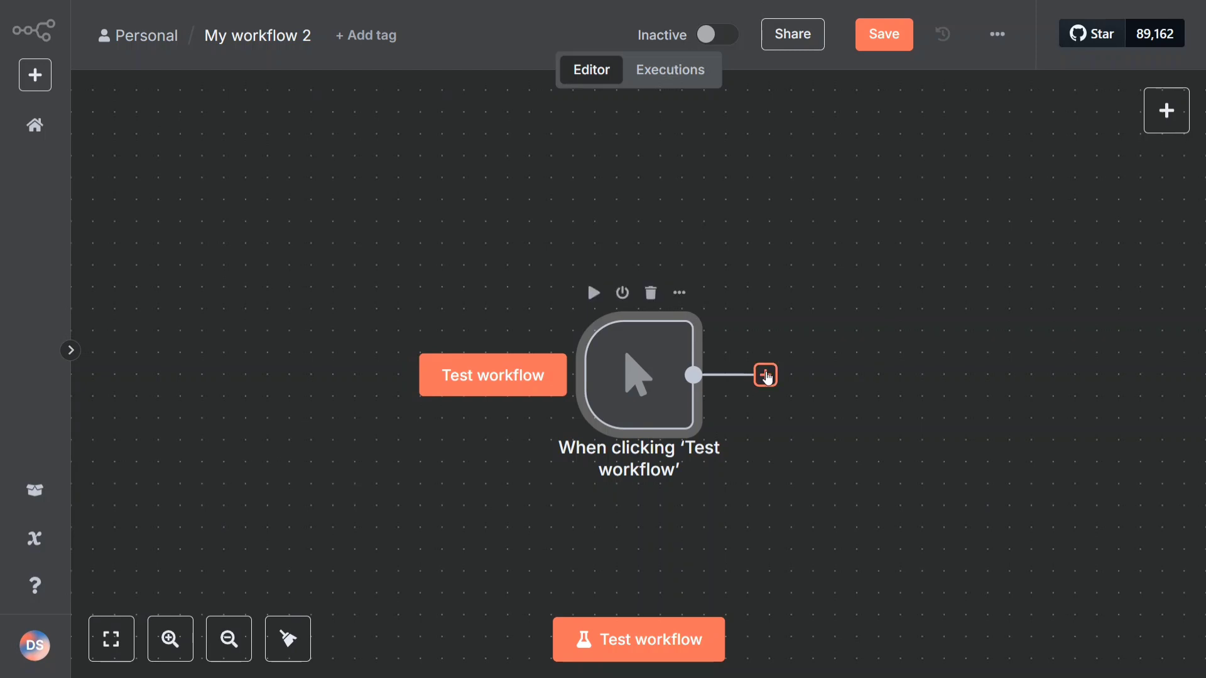
Add a Code step after the manual trigger
{"action": "left_click", "coordinate": [765, 376]}
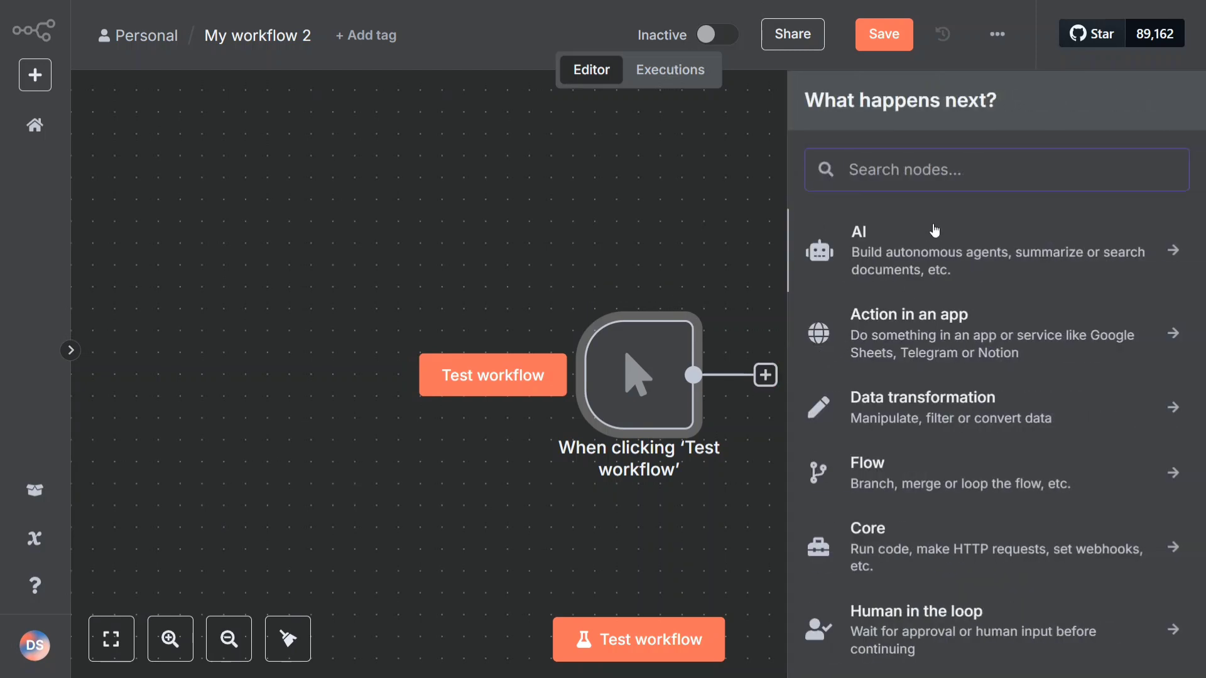
{"action": "type", "text": "code"}
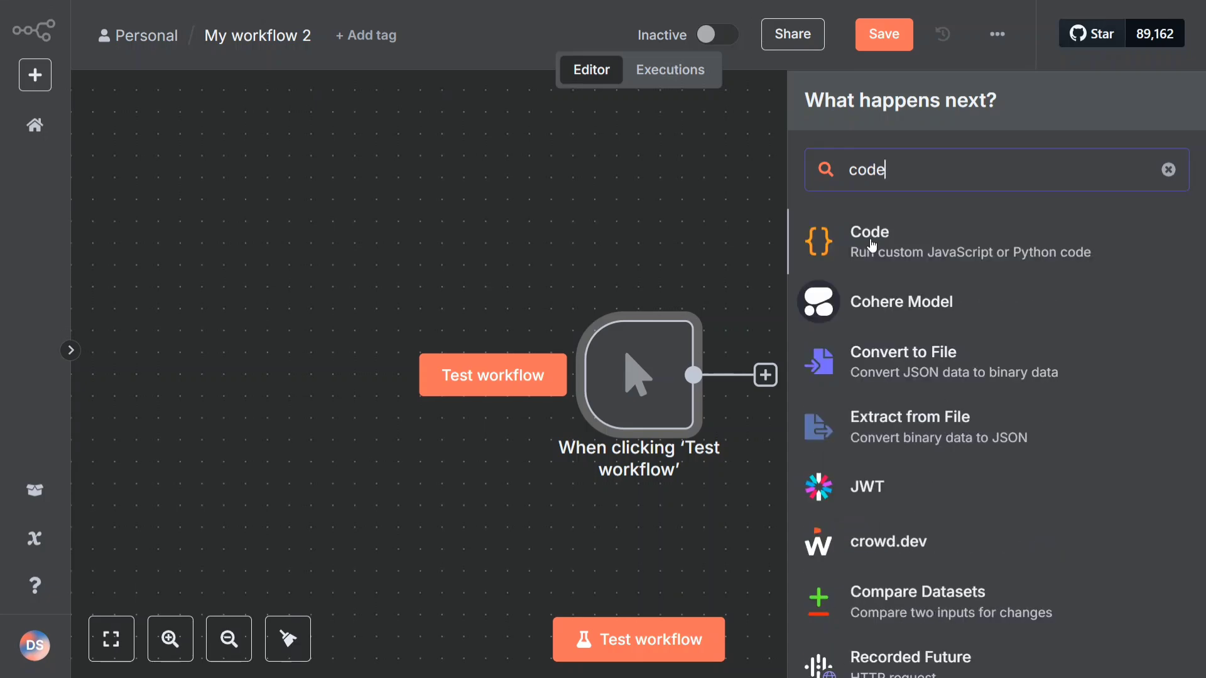
{"action": "left_click", "coordinate": [868, 232]}
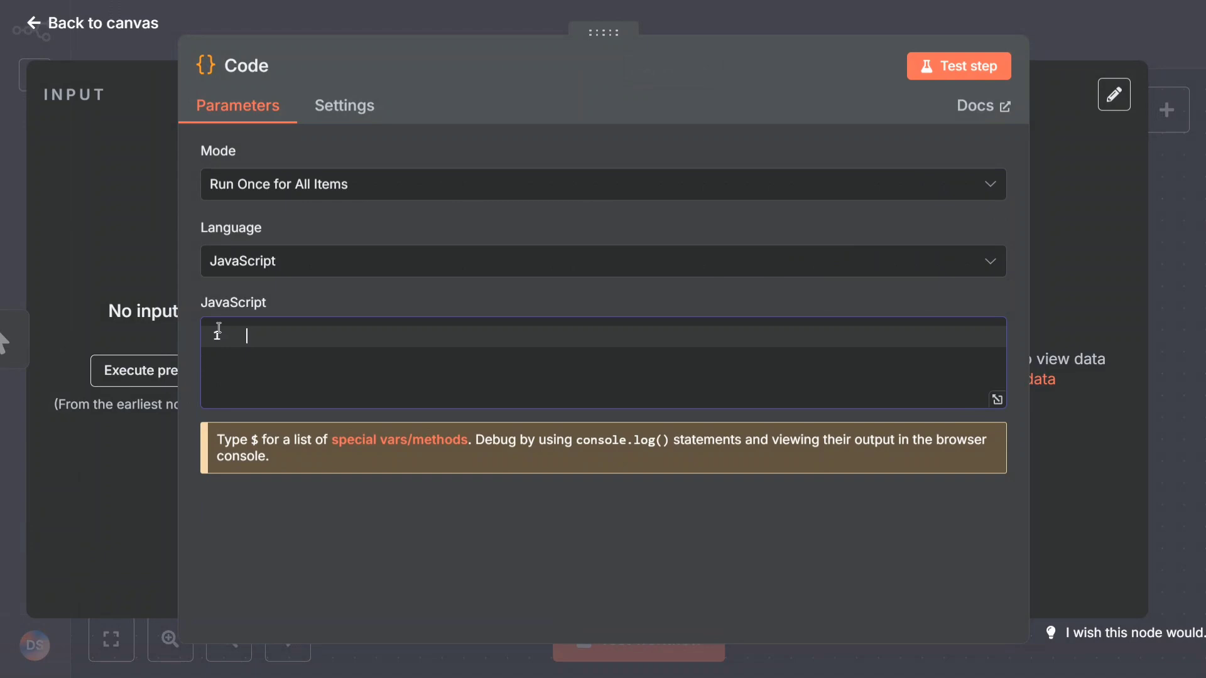
Write return {"chatInput":"hey there"} in the Code node's JavaScript and return to the canvas
{"action": "type", "text": "n"}
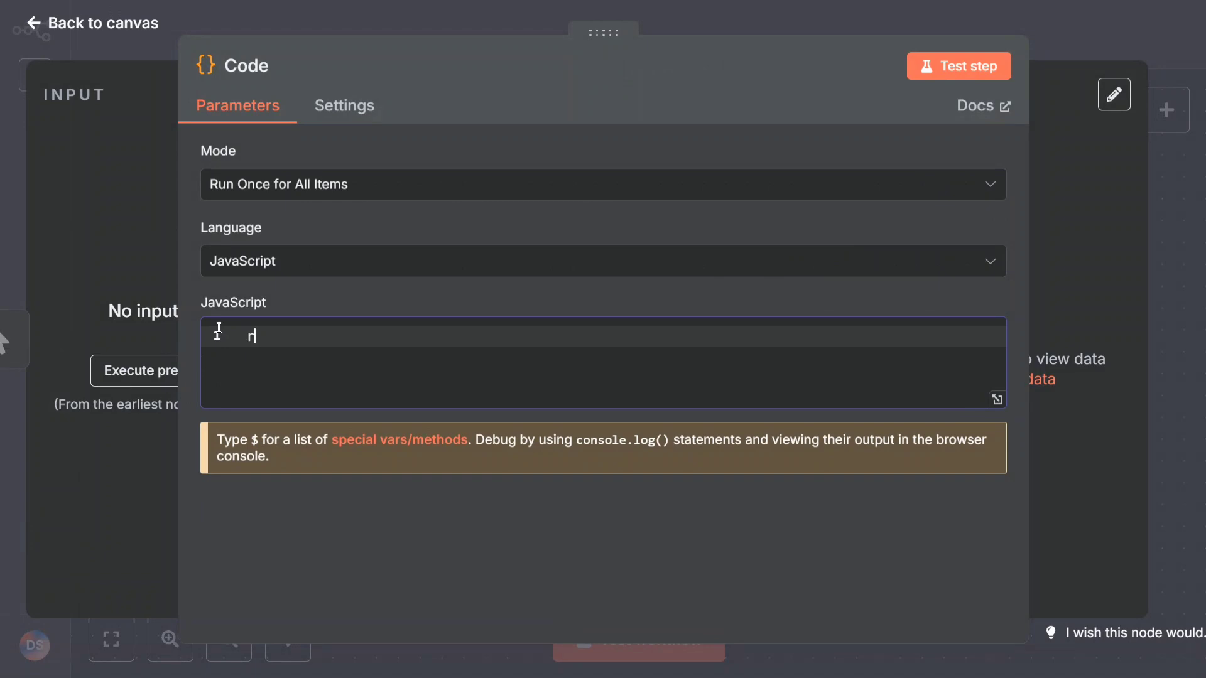
{"action": "type", "text": "return"}
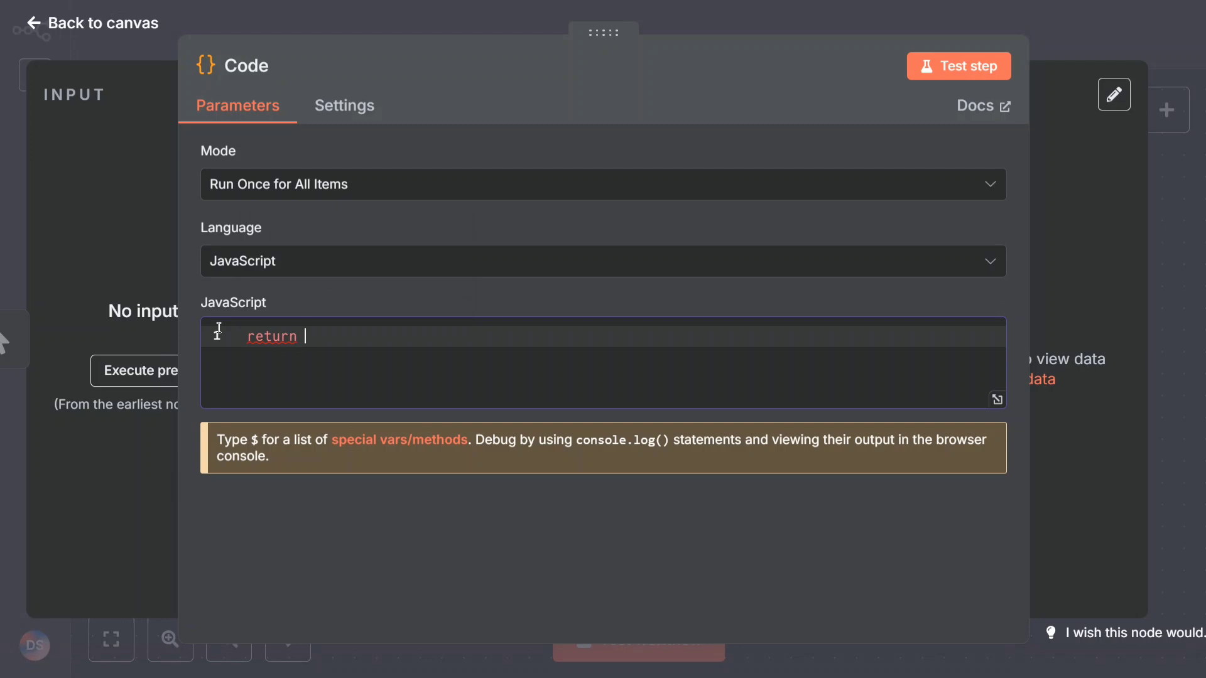
{"action": "type", "text": "{}"}
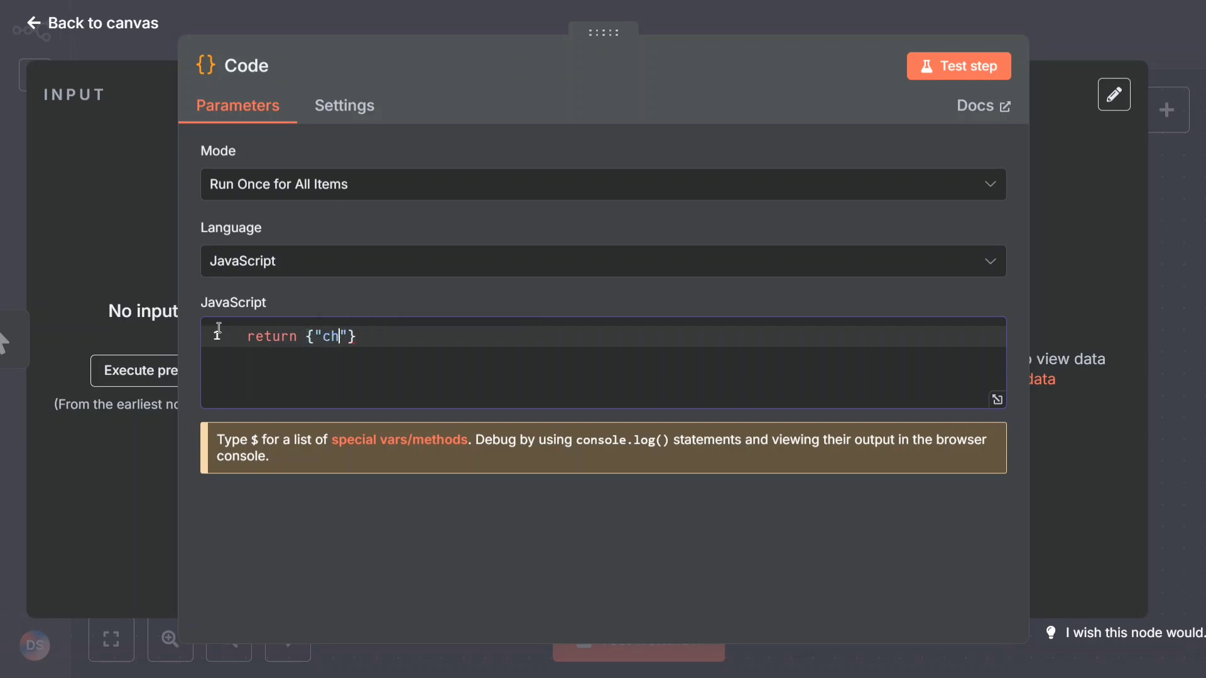
{"action": "type", "text": "atInput\":"}
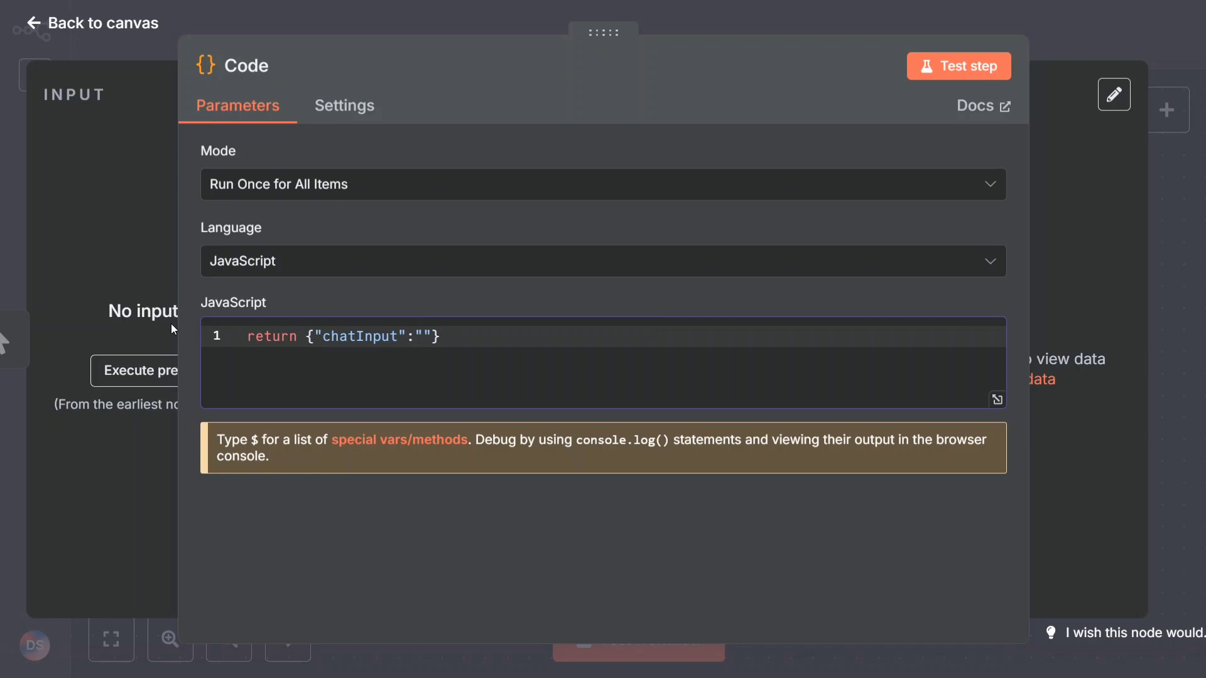
{"action": "left_click", "coordinate": [409, 337]}
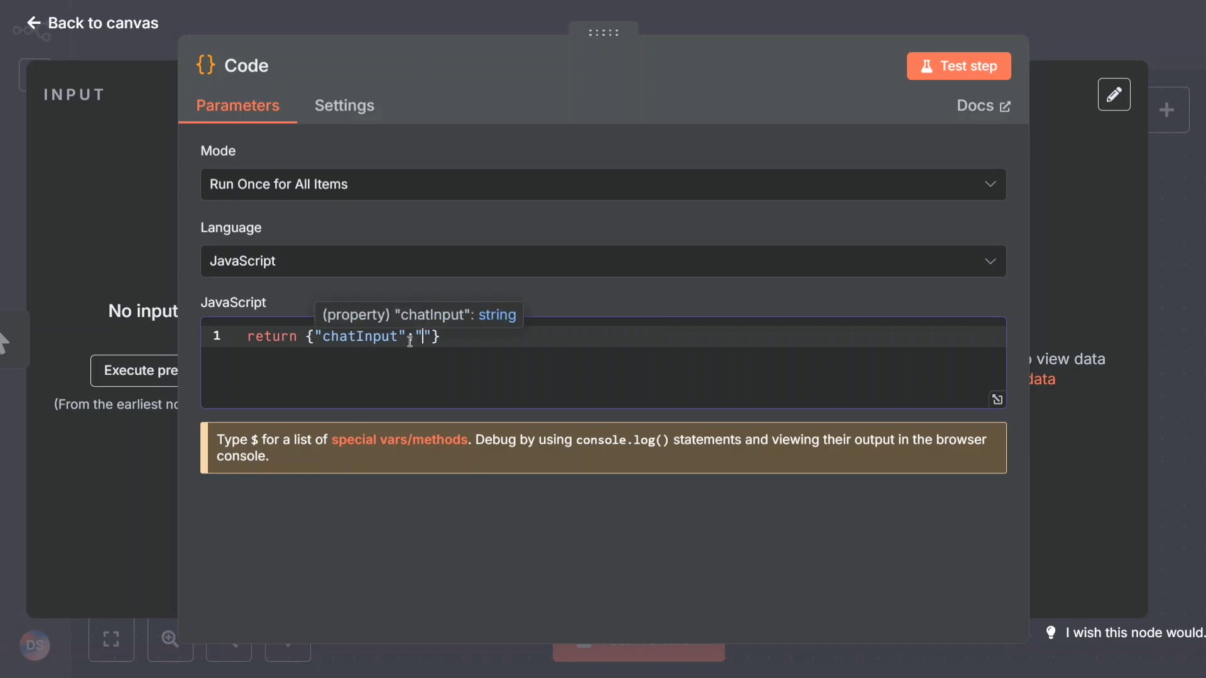
{"action": "type", "text": "hey there"}
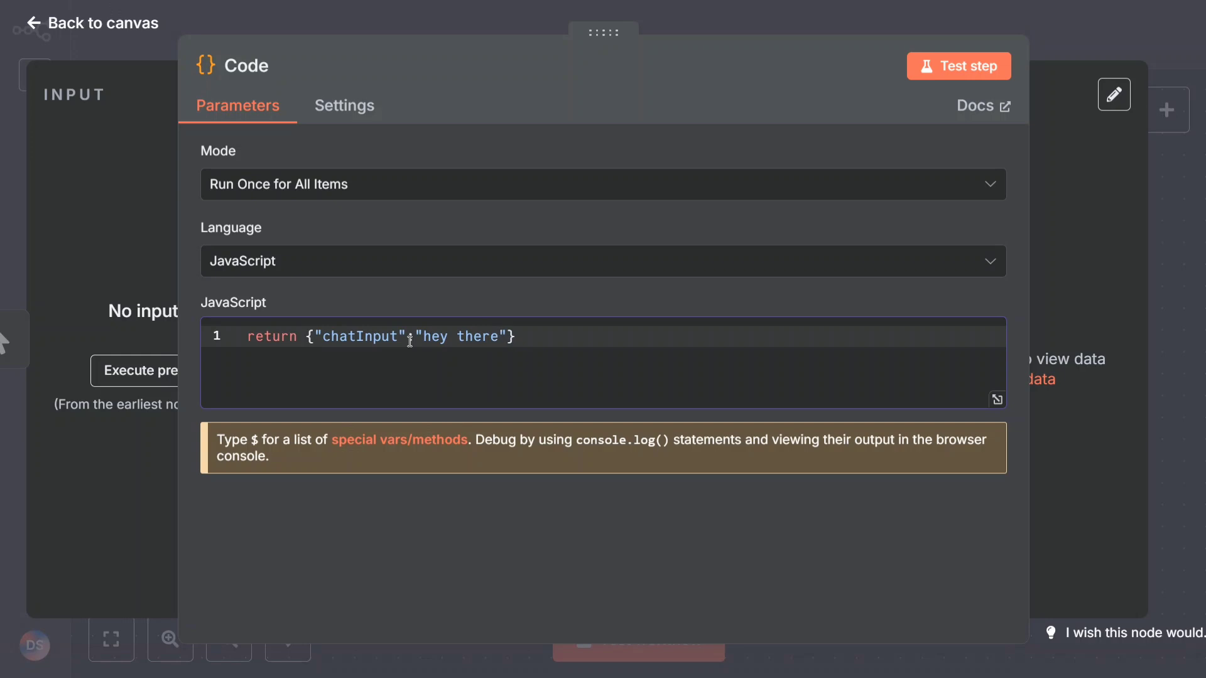
{"action": "left_click", "coordinate": [601, 261]}
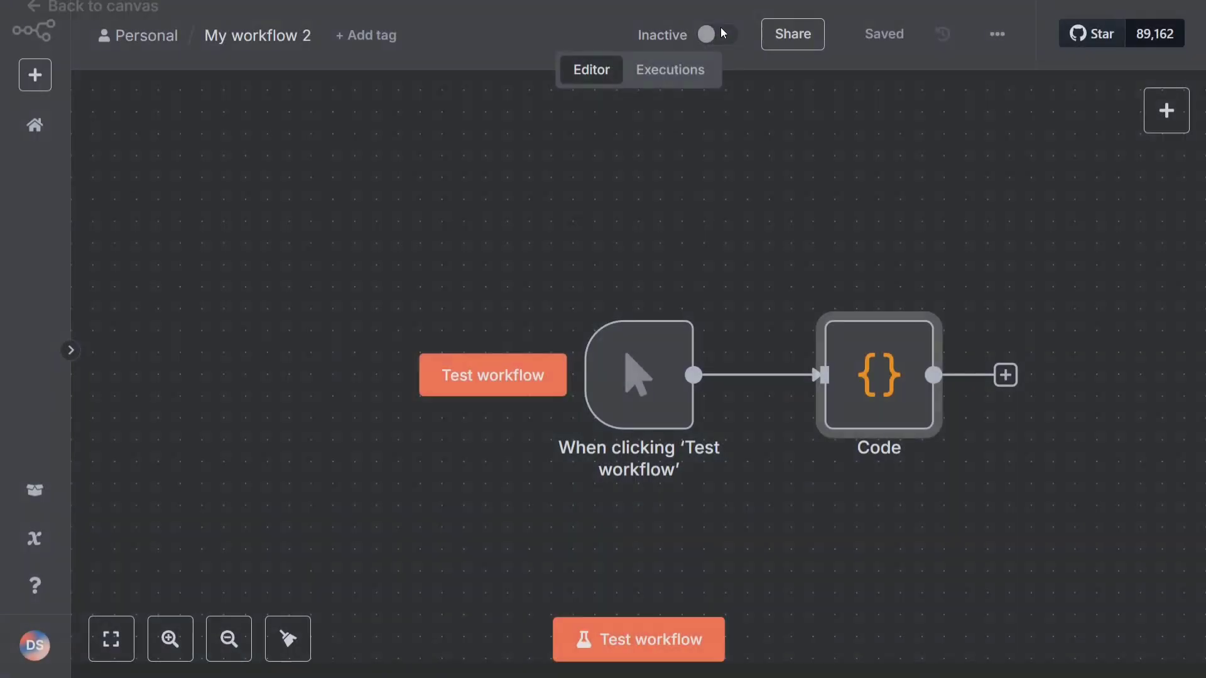
Add an AI Agent step after the Code node and run Test workflow
{"action": "left_click", "coordinate": [1005, 375]}
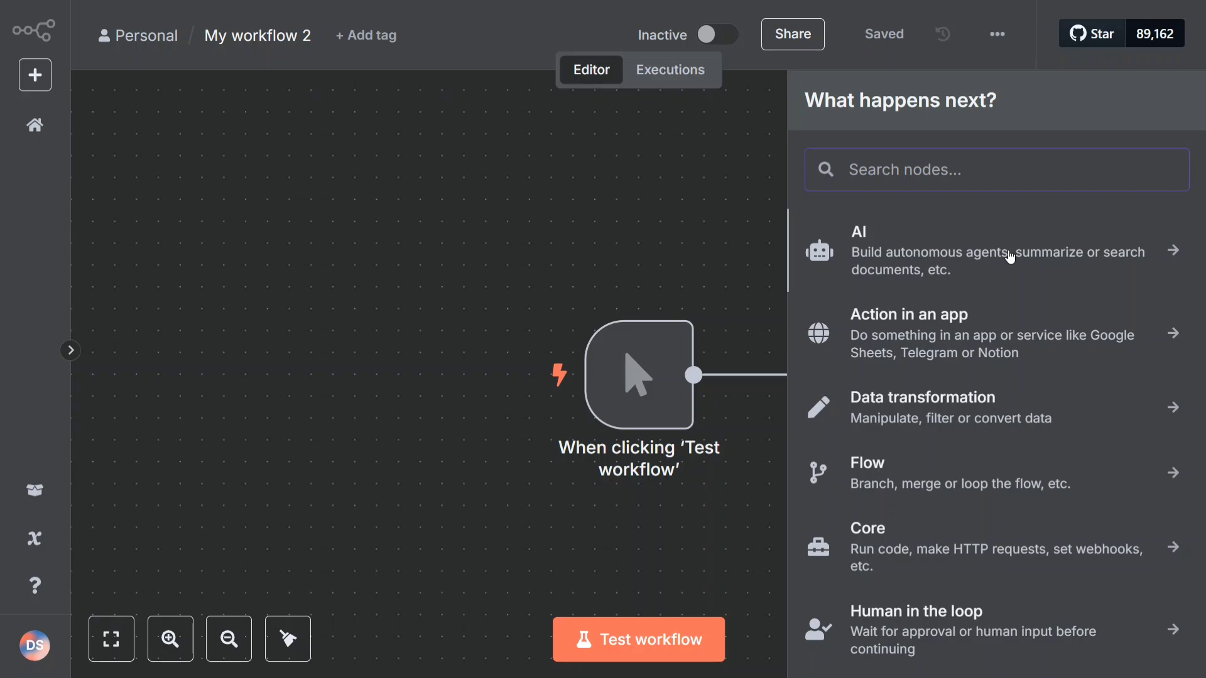
{"action": "left_click", "coordinate": [857, 231]}
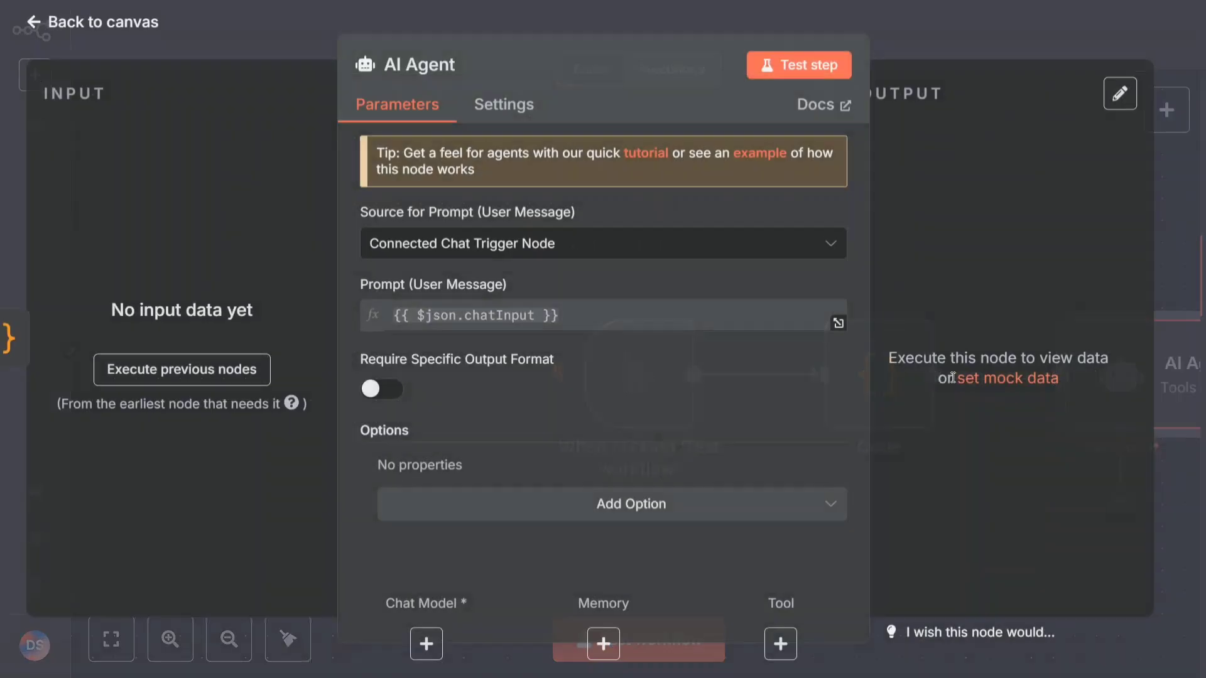
{"action": "left_click", "coordinate": [181, 369]}
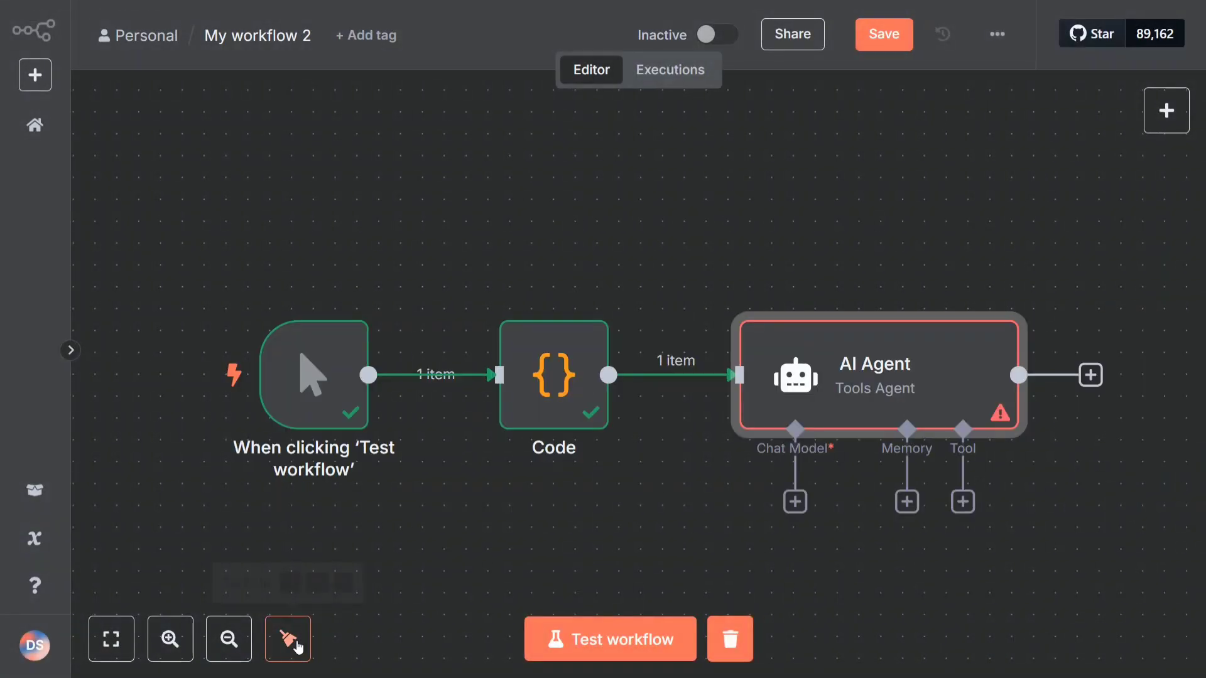
Attach an Ollama Chat Model to the AI Agent and view its available models (llama3.2, qwen2.5, qwen3)
{"action": "left_click", "coordinate": [794, 500]}
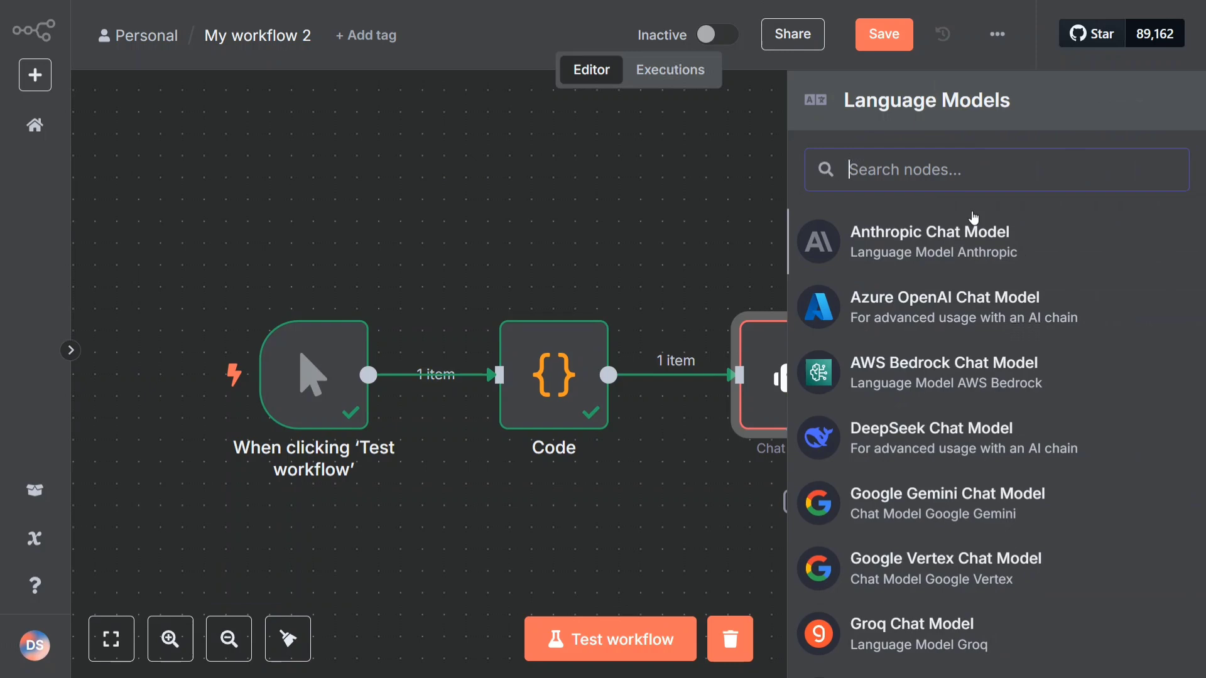
{"action": "type", "text": "oll"}
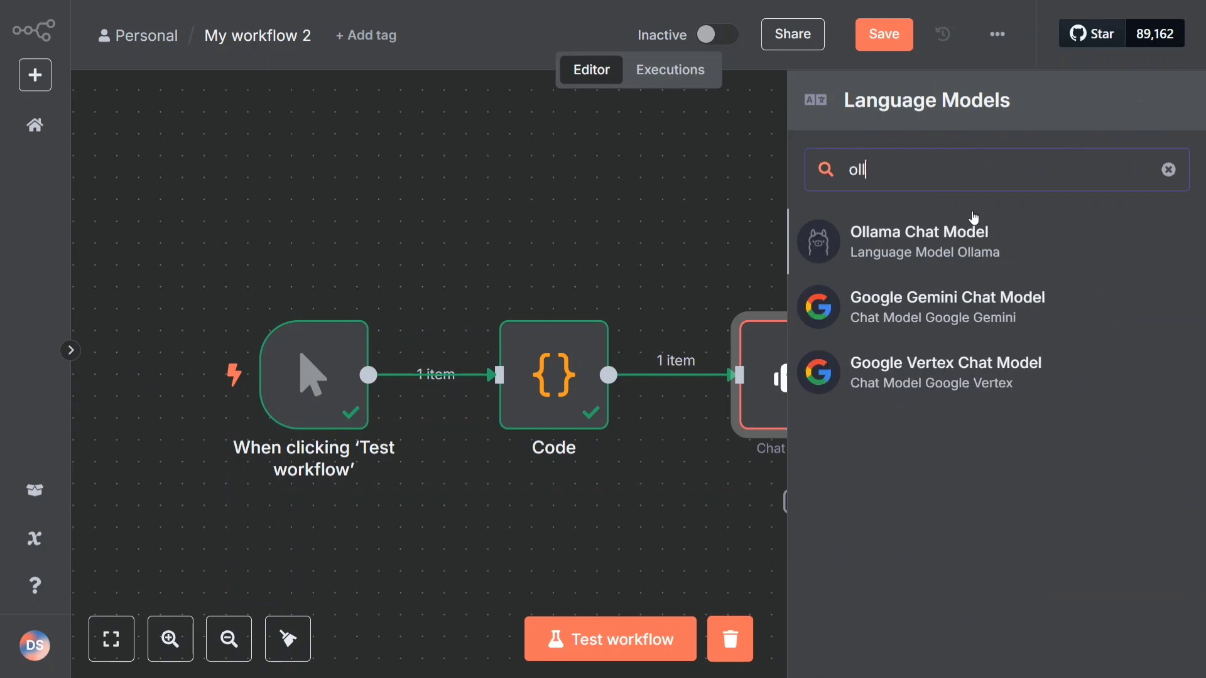
{"action": "left_click", "coordinate": [918, 231]}
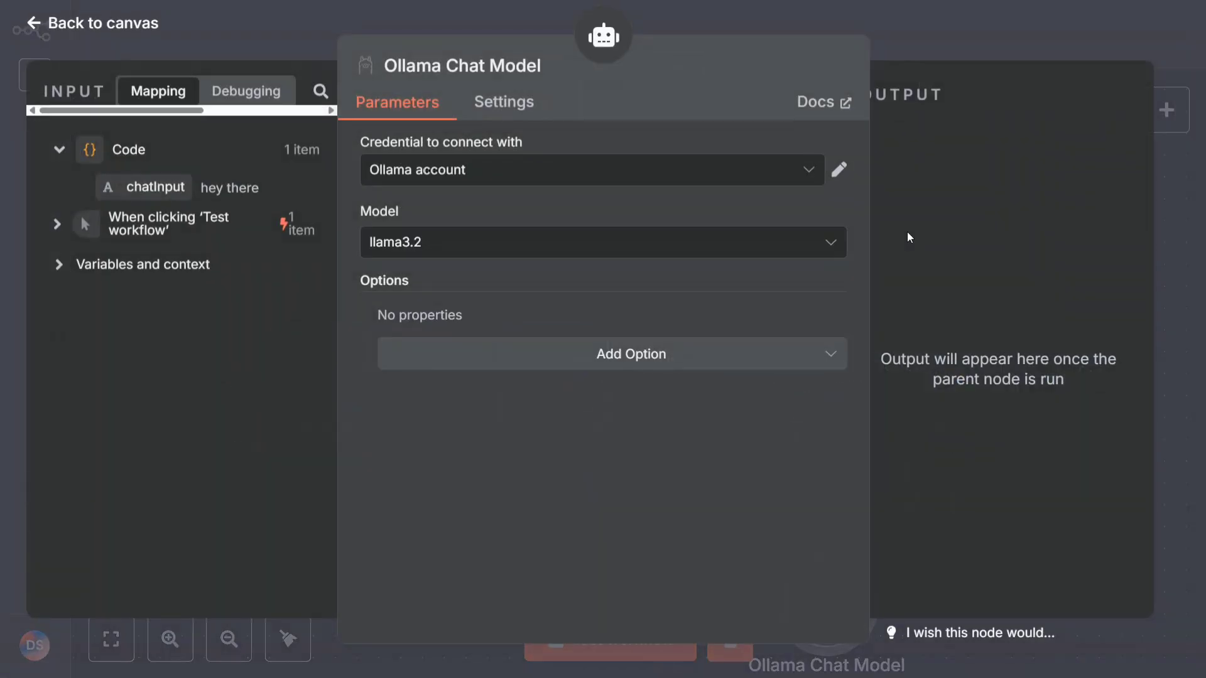
{"action": "left_click", "coordinate": [601, 242]}
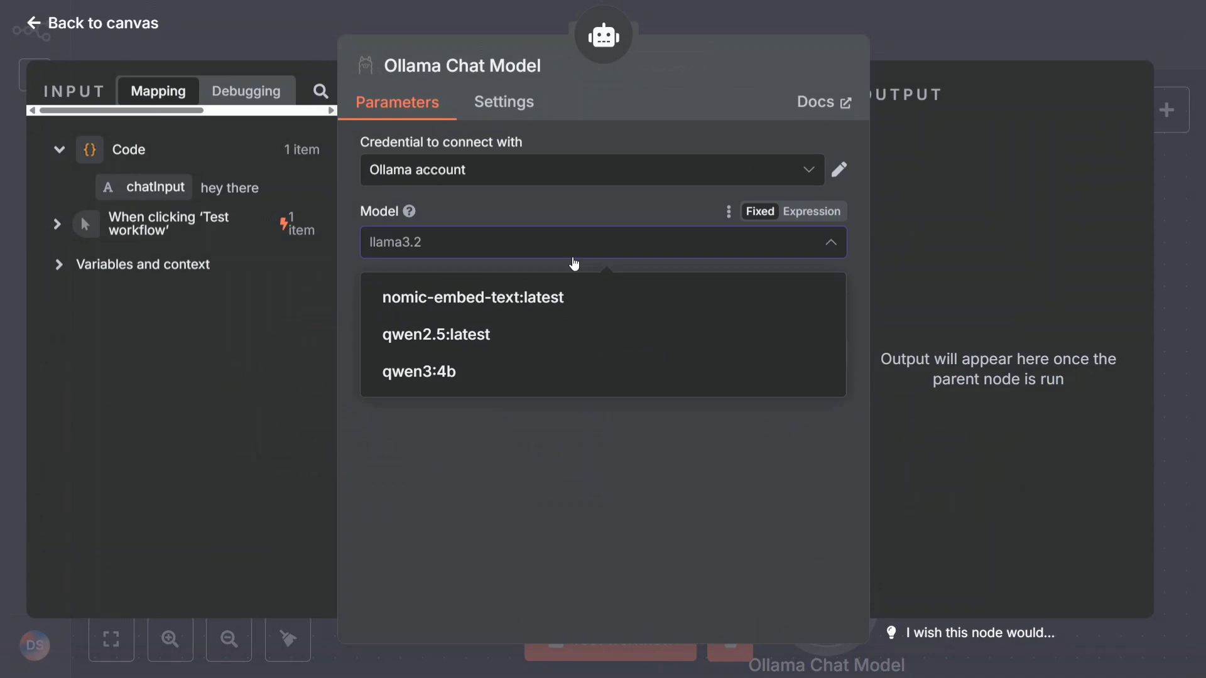
{"action": "mouse_move", "coordinate": [460, 335]}
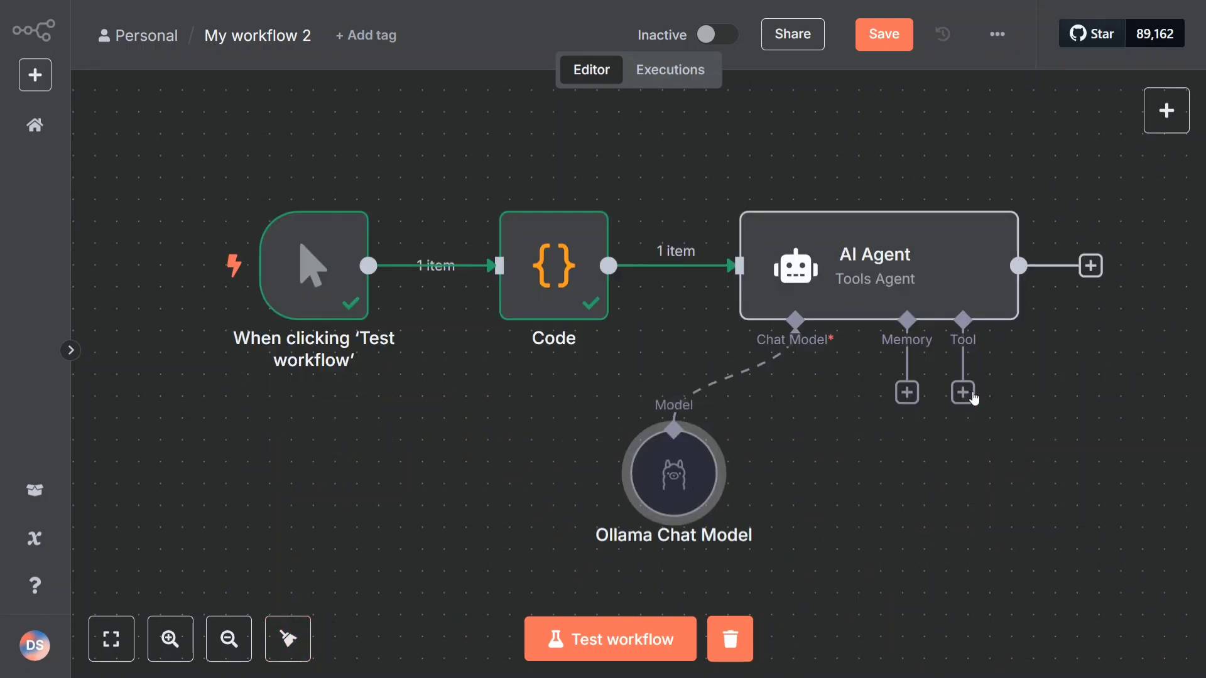
Attach a SerpAPI Google search tool to the AI Agent
{"action": "left_click", "coordinate": [962, 392]}
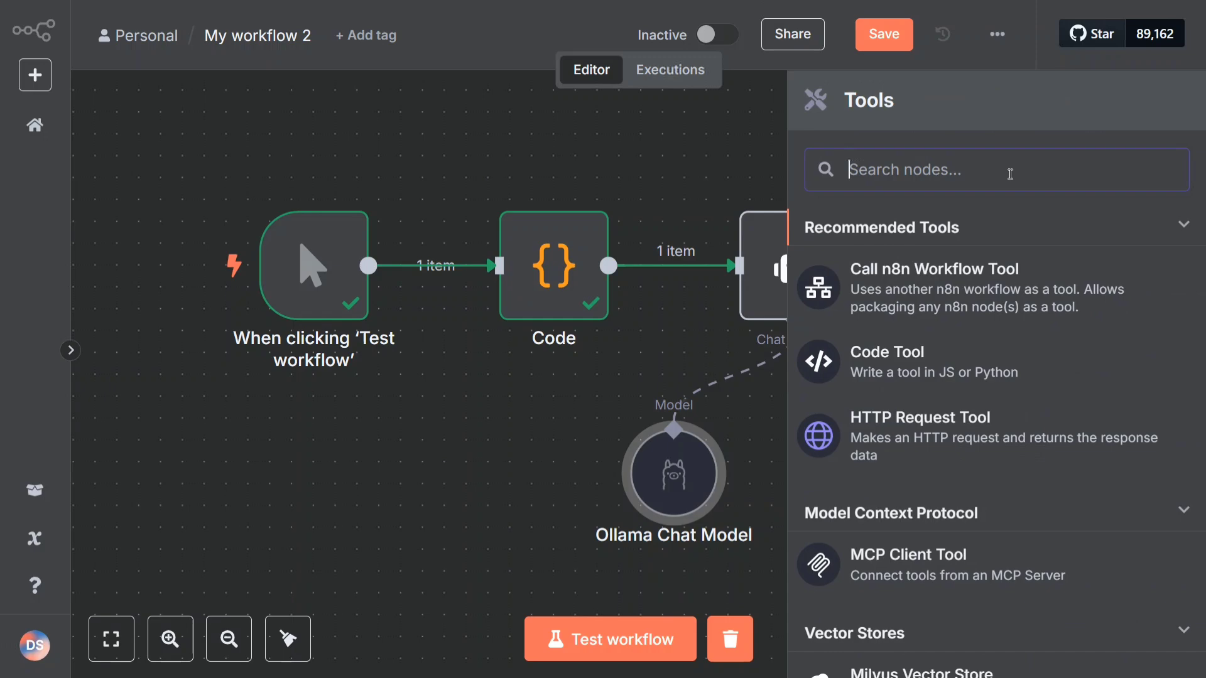
{"action": "type", "text": "serp"}
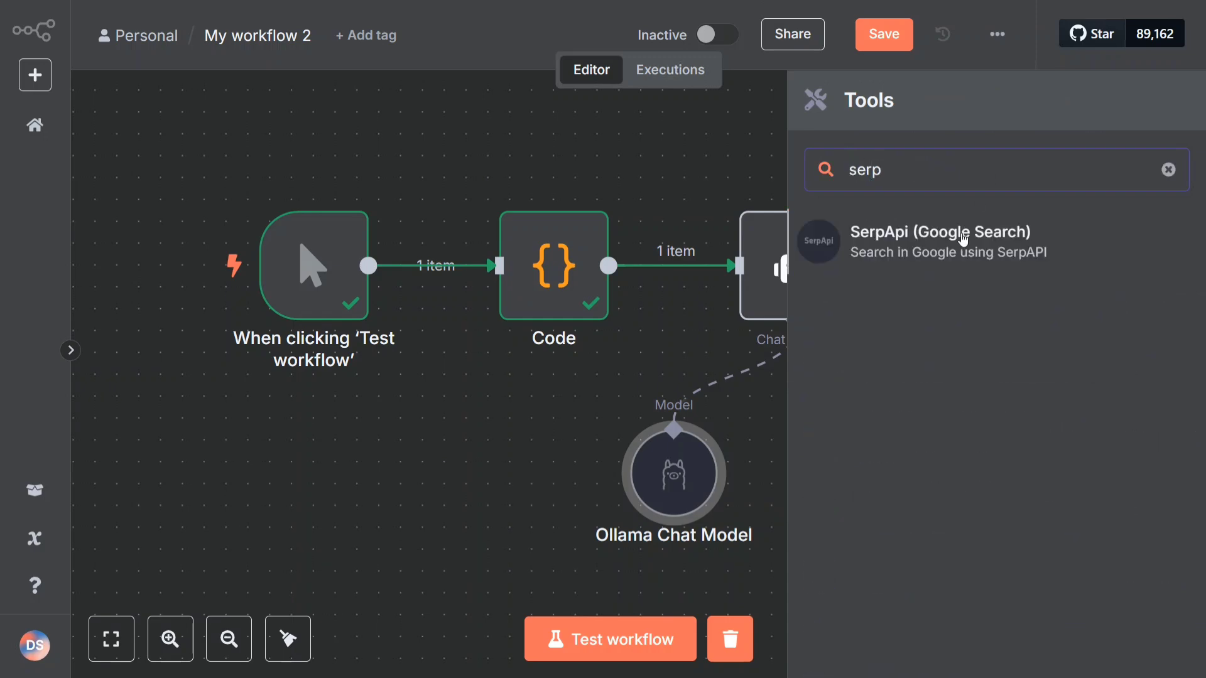
{"action": "left_click", "coordinate": [940, 233]}
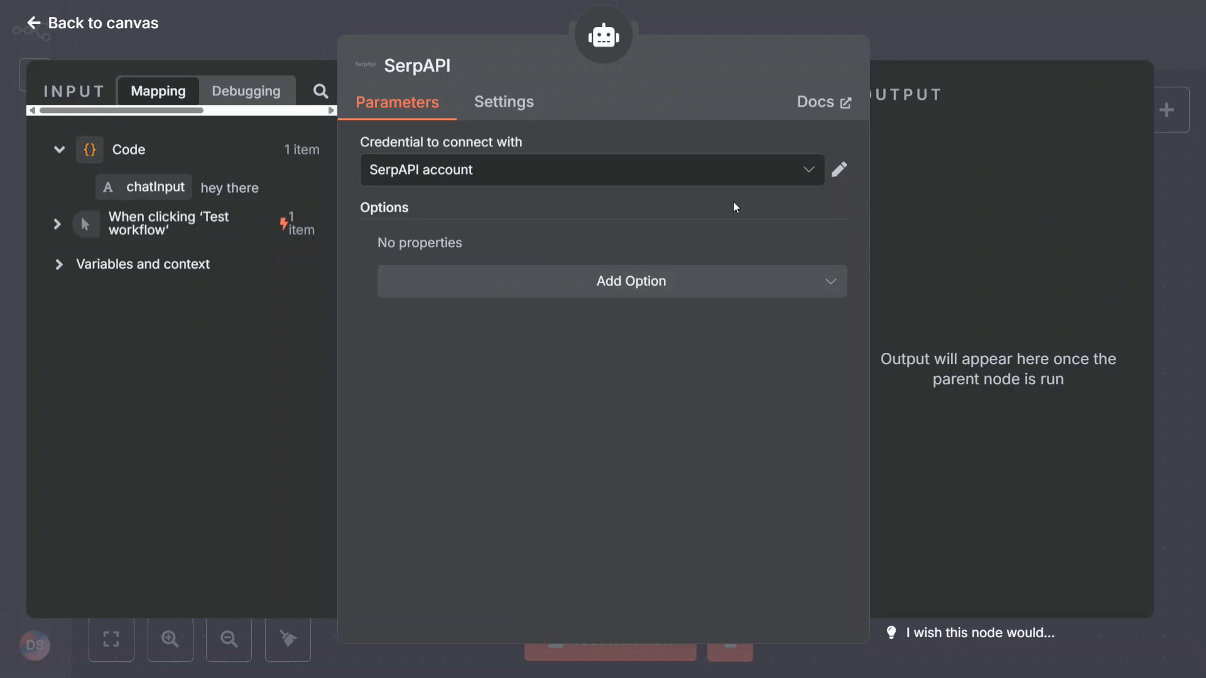
Review the new SerpAPI credential form and its help docs, then close it without saving
{"action": "left_click", "coordinate": [590, 170]}
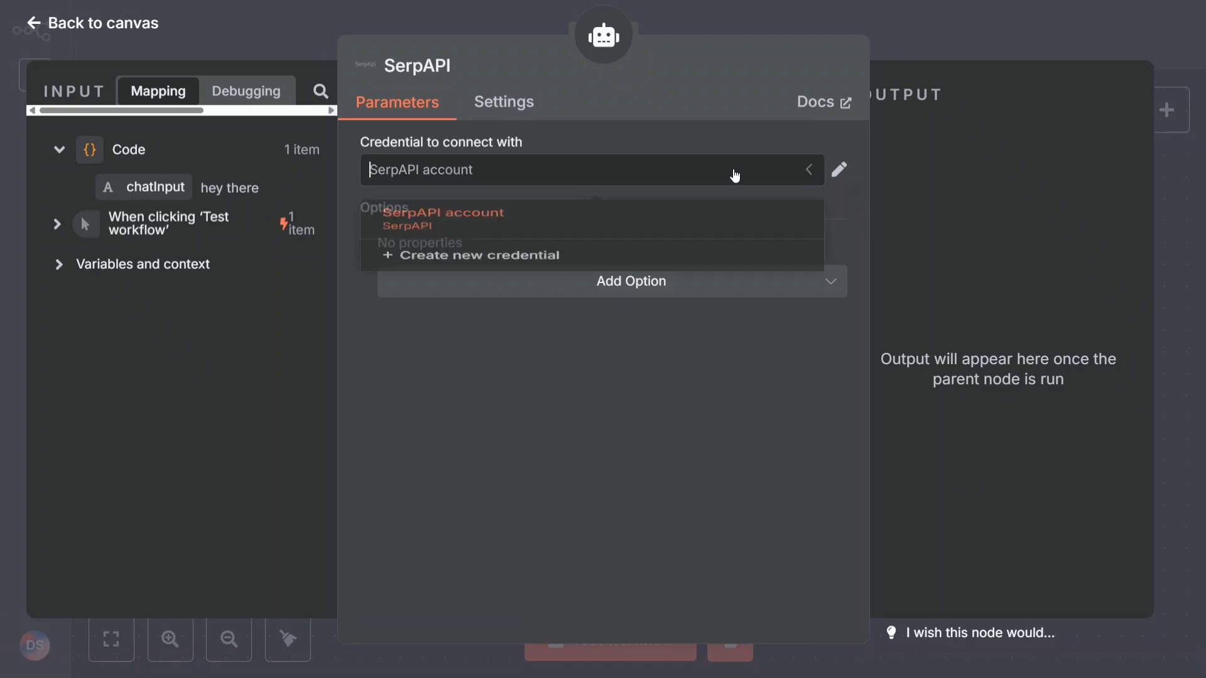
{"action": "left_click", "coordinate": [442, 213]}
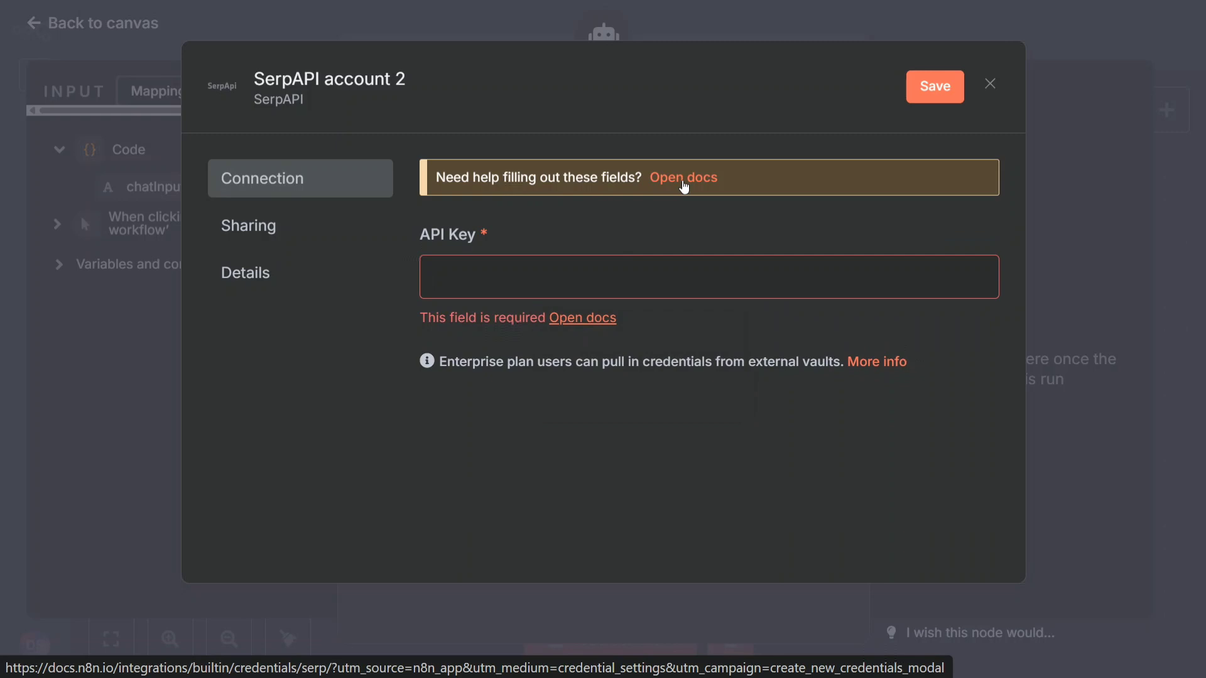
{"action": "mouse_move", "coordinate": [683, 187]}
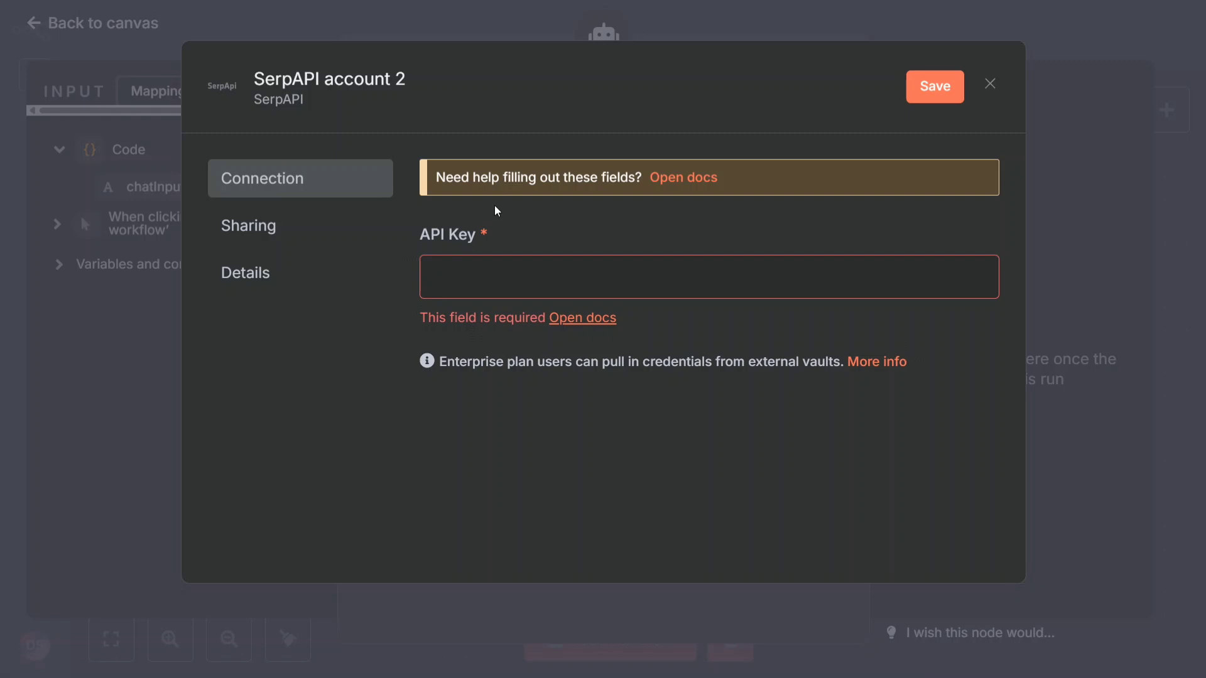
{"action": "left_click", "coordinate": [683, 177]}
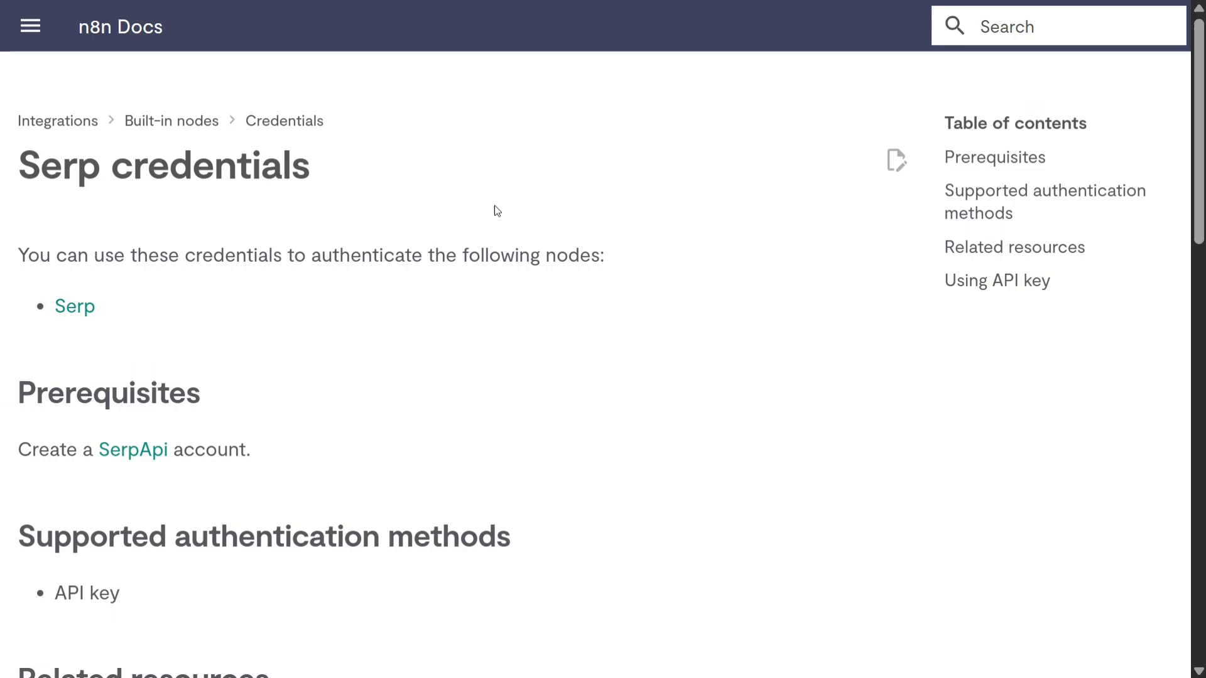
{"action": "scroll", "scroll_direction": "down", "scroll_amount": 3}
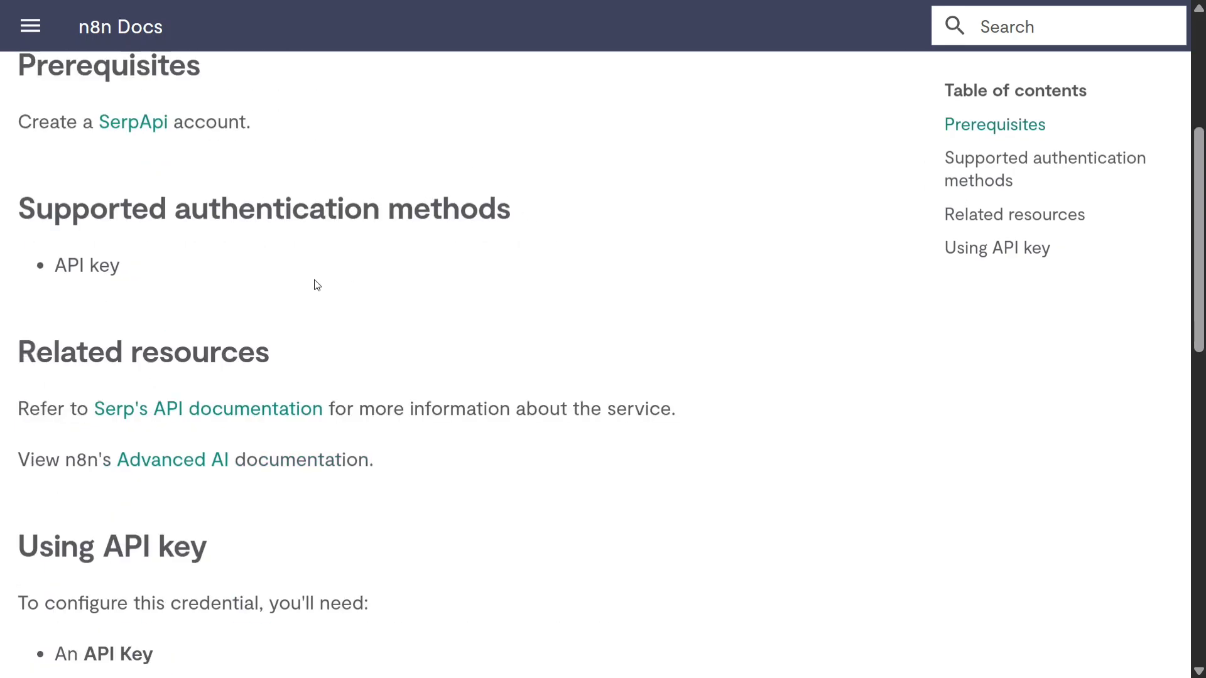
{"action": "scroll", "scroll_direction": "down", "scroll_amount": 3}
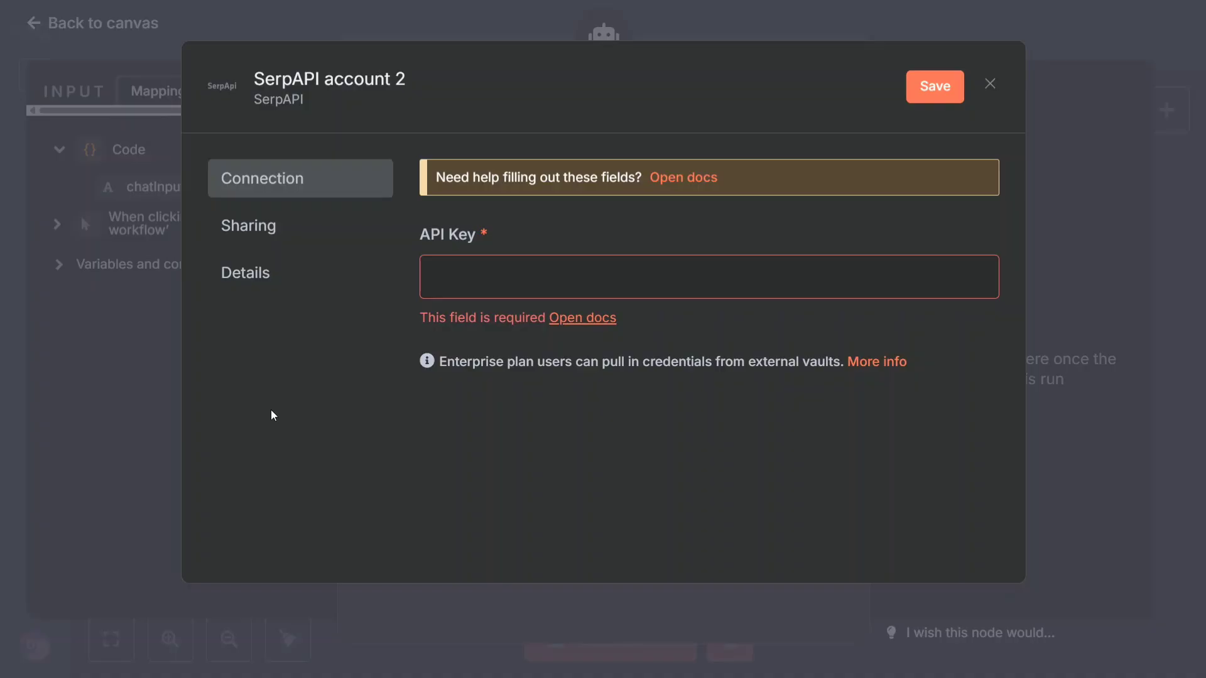
{"action": "left_click", "coordinate": [934, 87]}
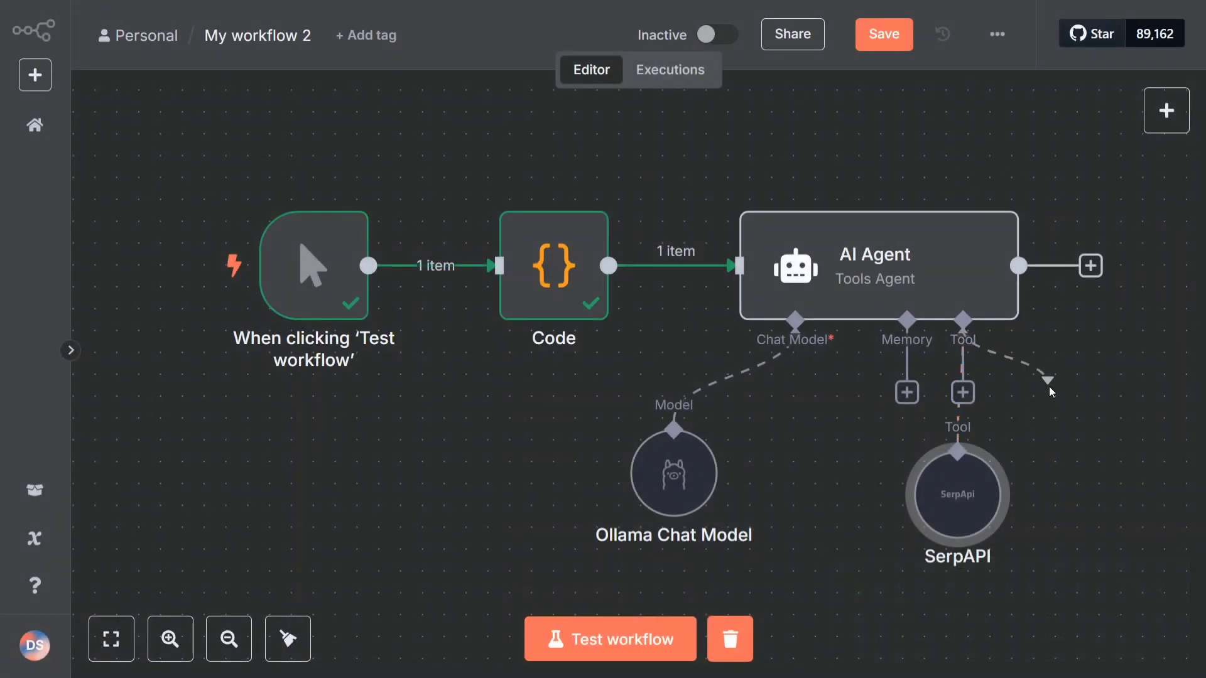
{"action": "left_click", "coordinate": [962, 391]}
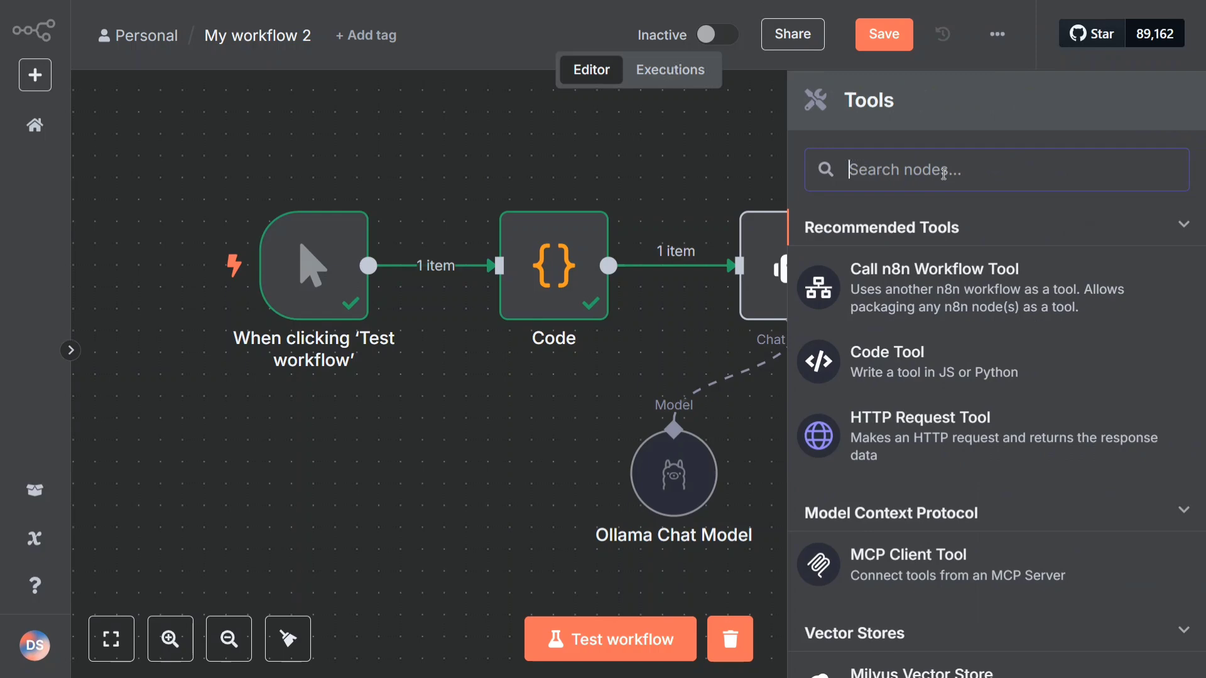
Attach a Date & Time tool with Get Current Date to the AI Agent
{"action": "type", "text": "date"}
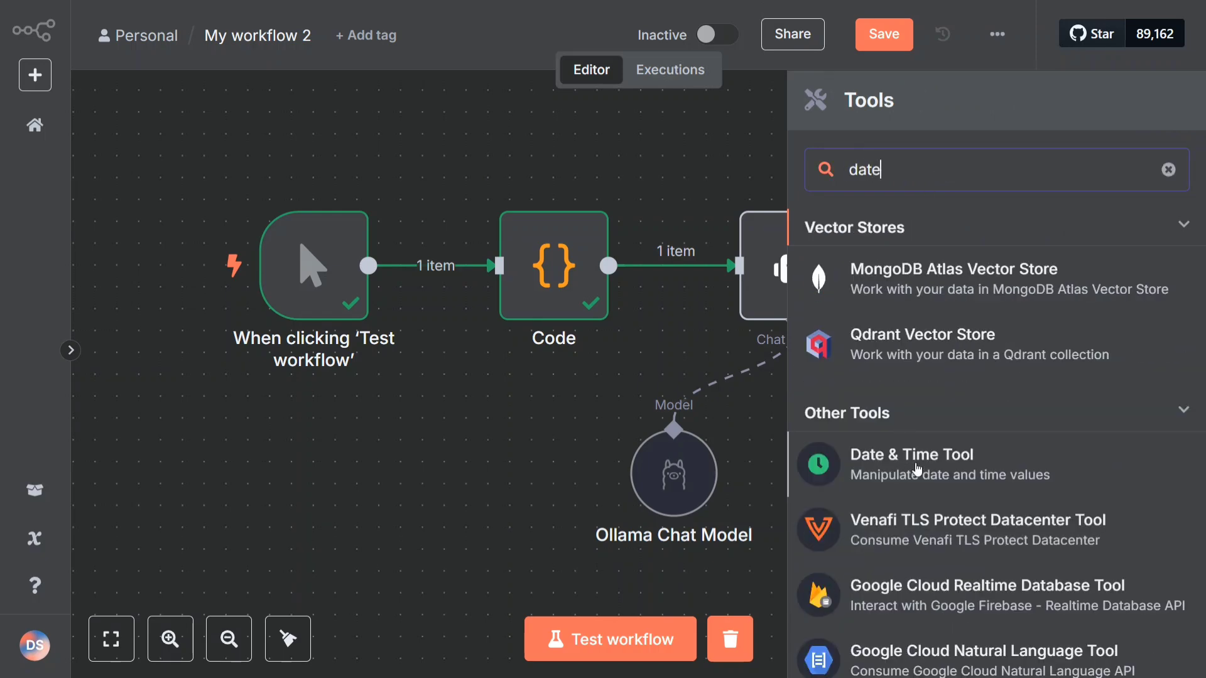
{"action": "left_click", "coordinate": [912, 464]}
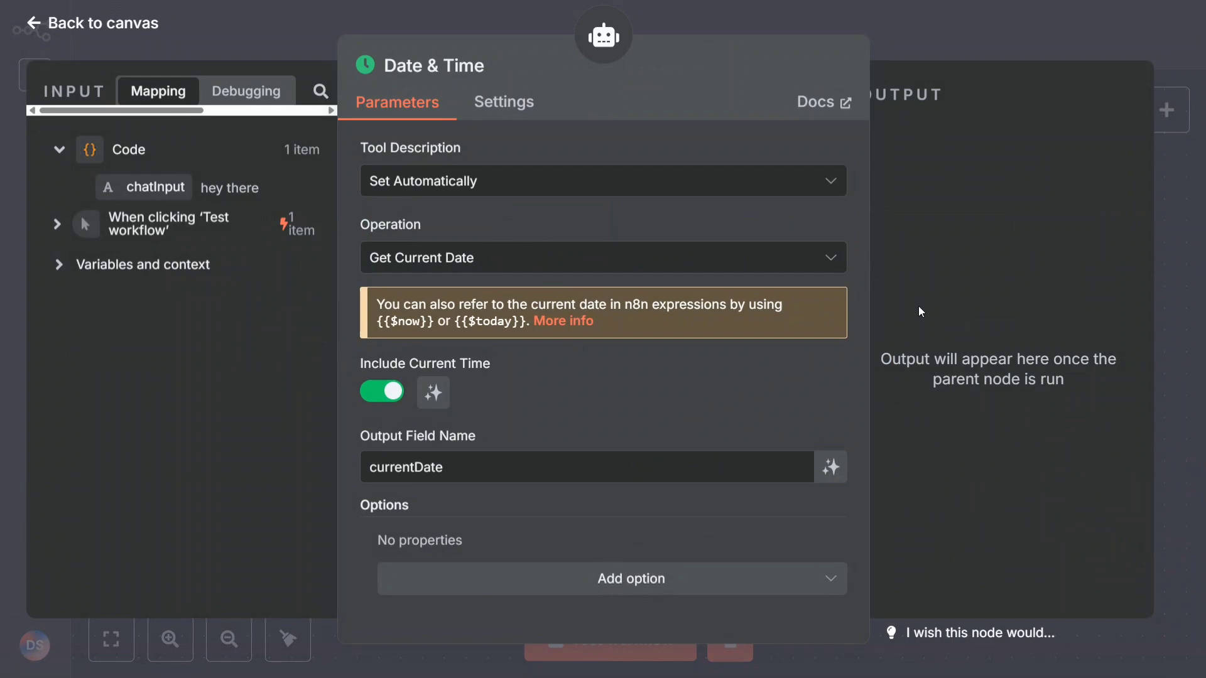
{"action": "mouse_move", "coordinate": [604, 79]}
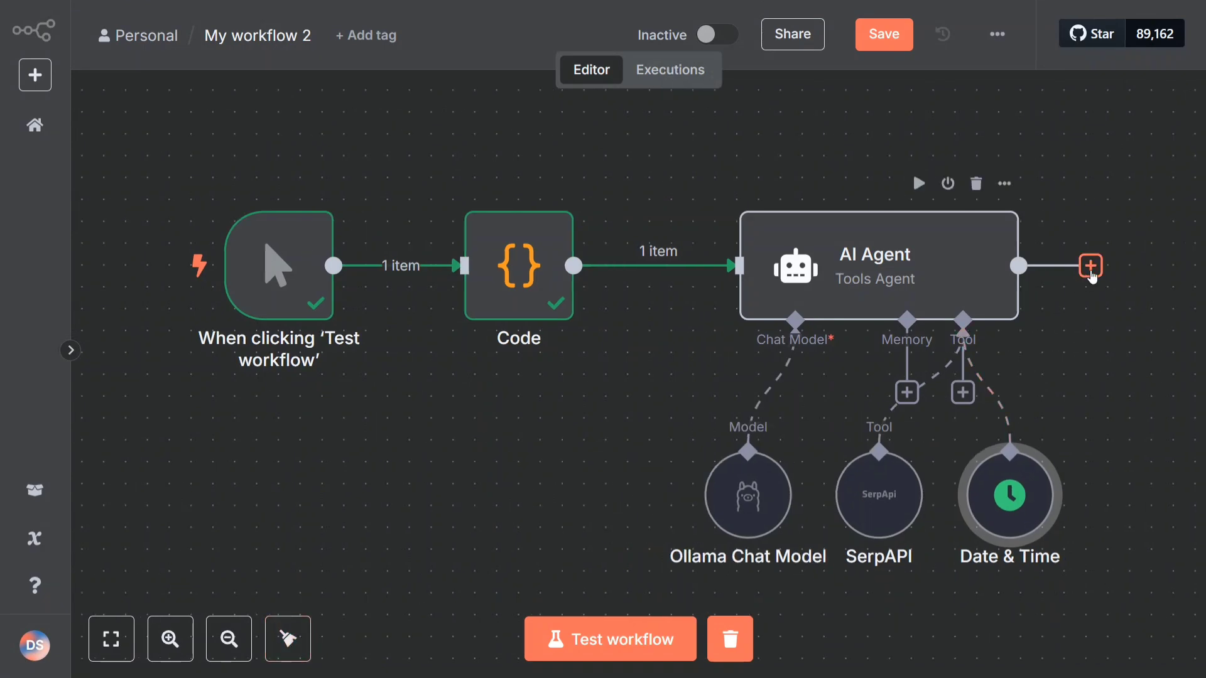
{"action": "left_click", "coordinate": [1091, 266]}
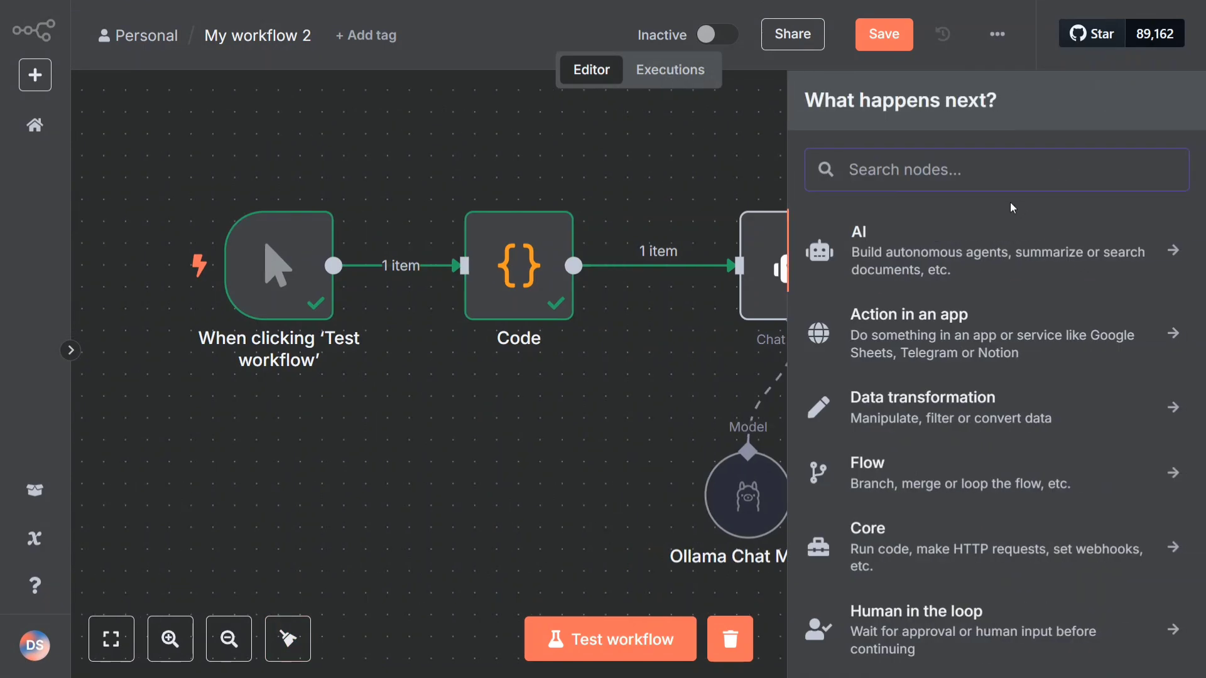
Add a LinkedIn create-post step after the AI Agent
{"action": "type", "text": "link"}
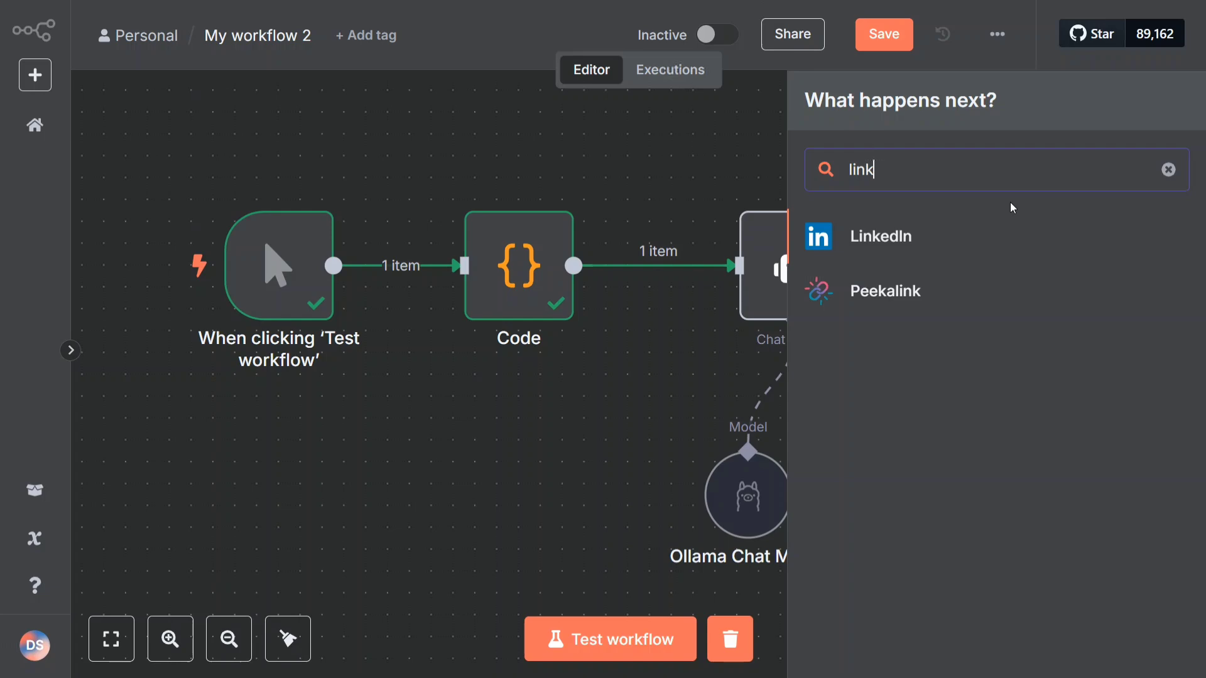
{"action": "left_click", "coordinate": [879, 236]}
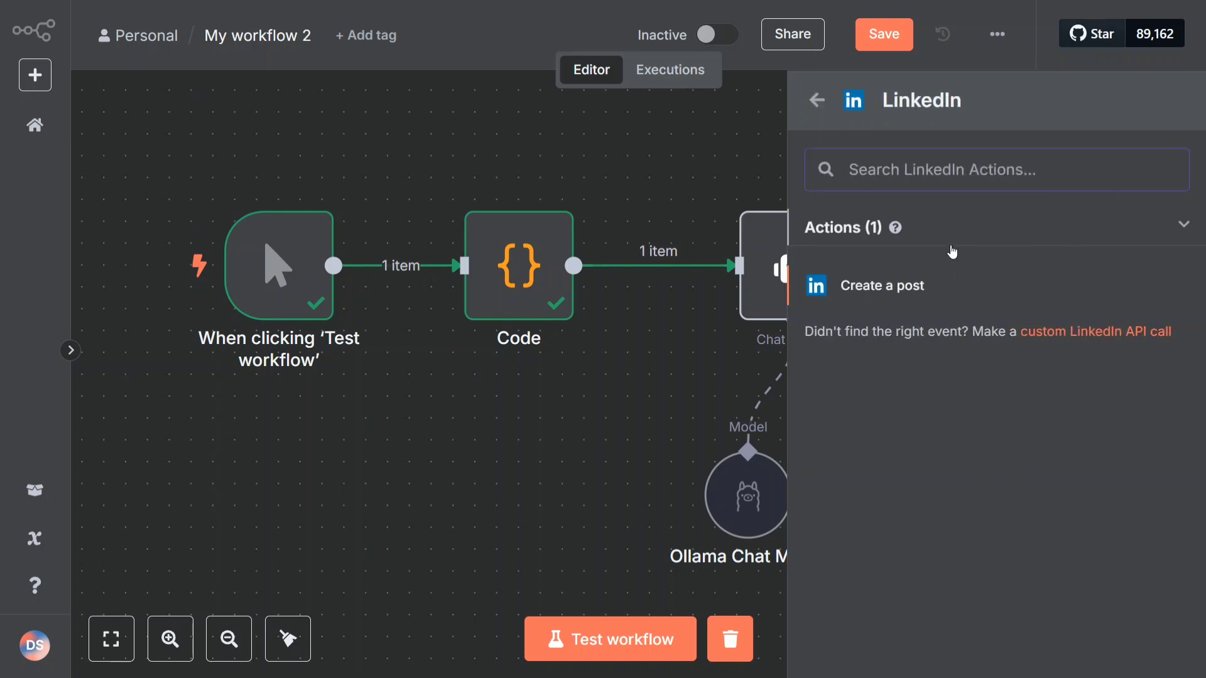
{"action": "left_click", "coordinate": [883, 285]}
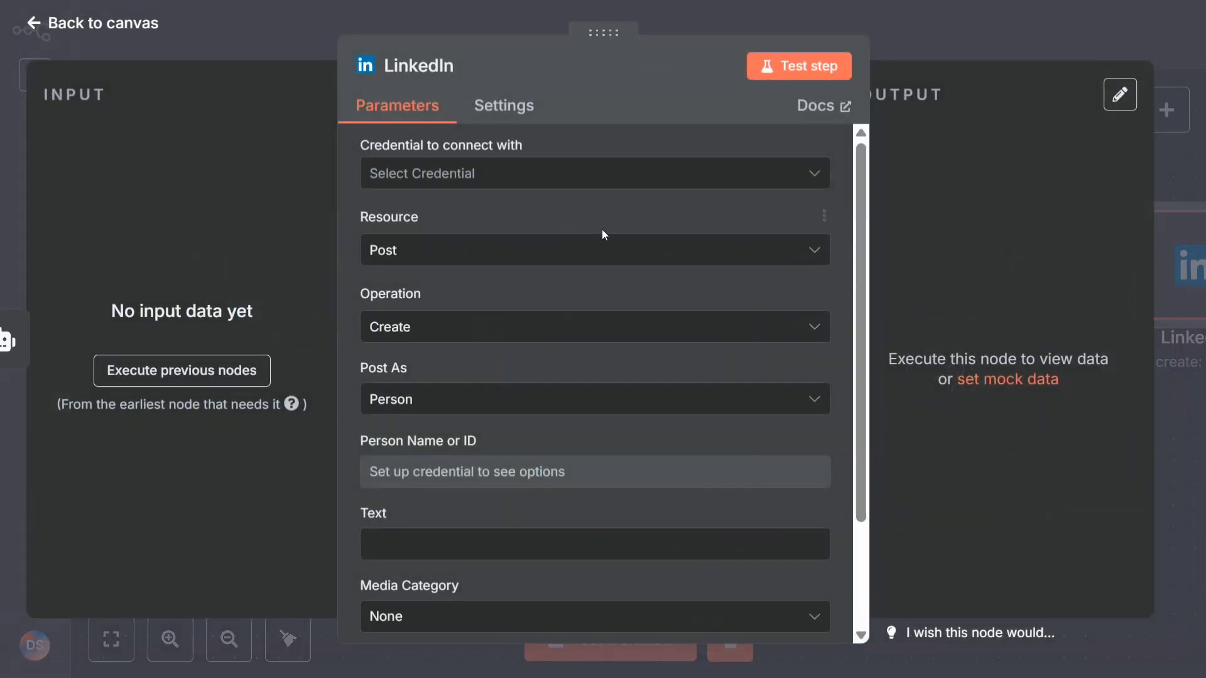
View the new LinkedIn credential form and close it without connecting an account
{"action": "left_click", "coordinate": [594, 174]}
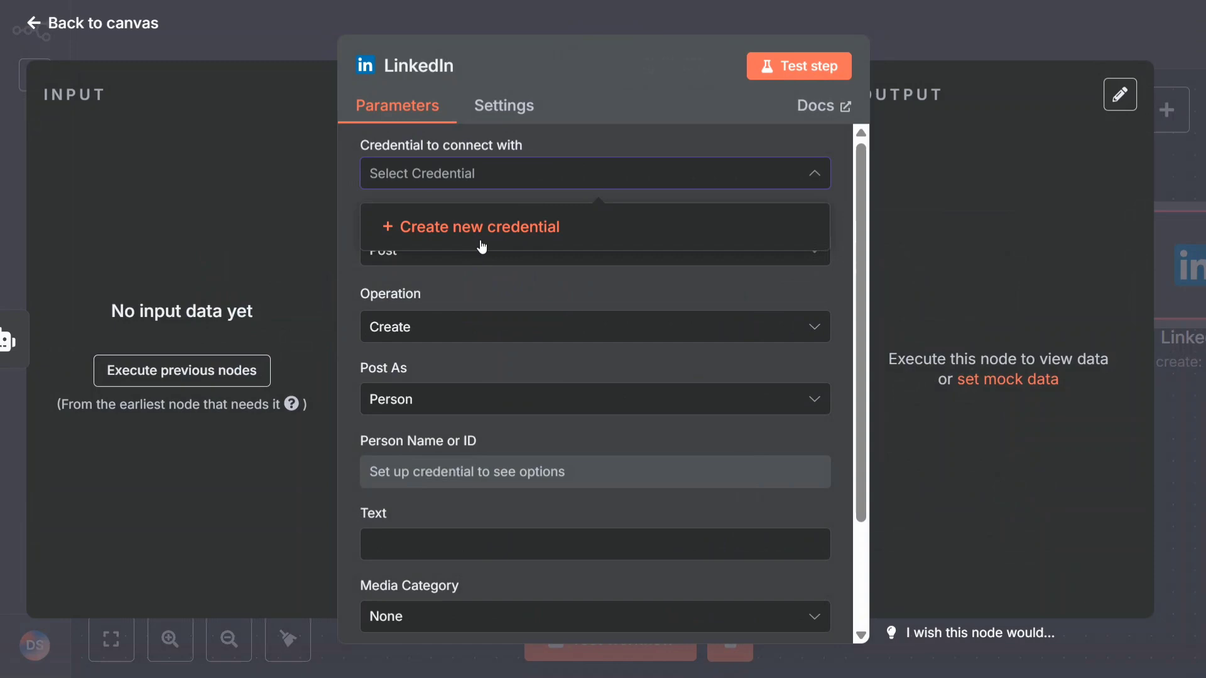
{"action": "left_click", "coordinate": [479, 226]}
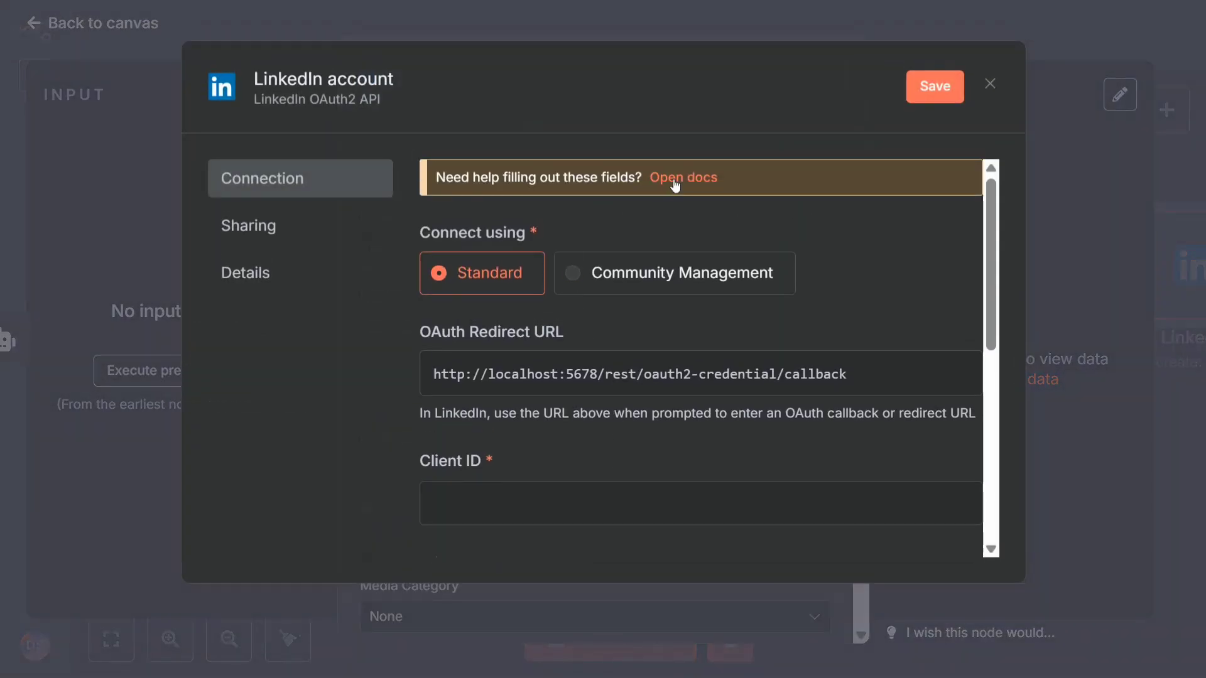
{"action": "mouse_move", "coordinate": [683, 177]}
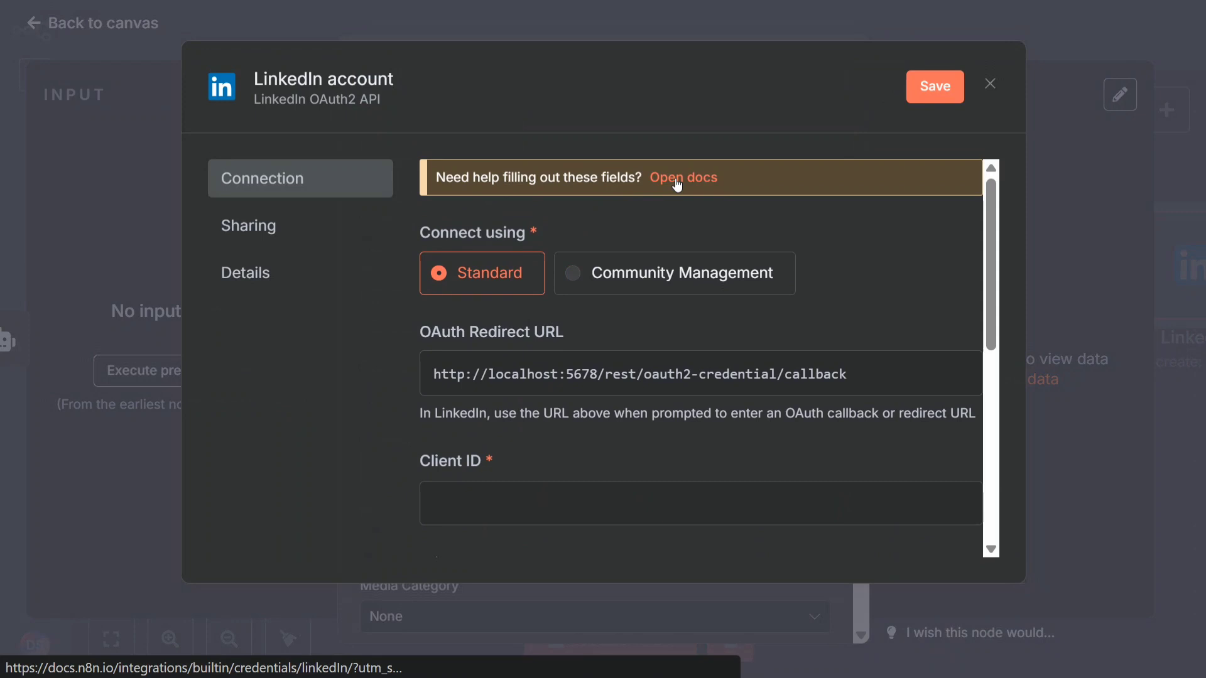
{"action": "mouse_move", "coordinate": [683, 177]}
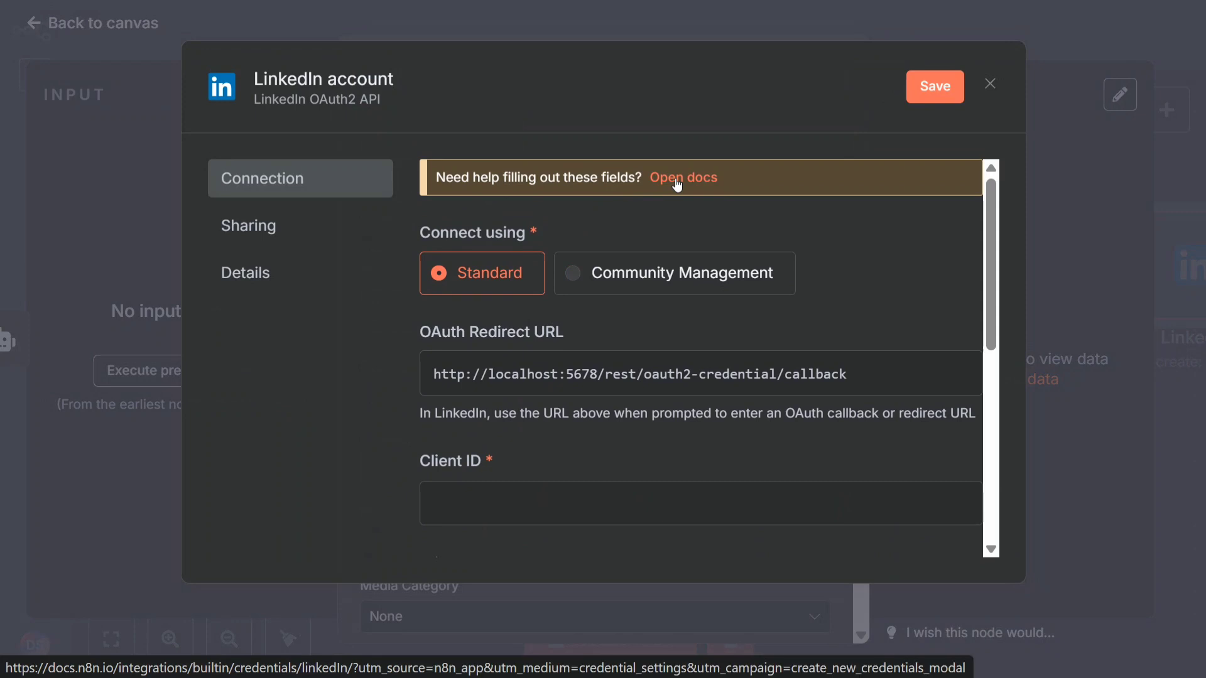
{"action": "left_click", "coordinate": [990, 84]}
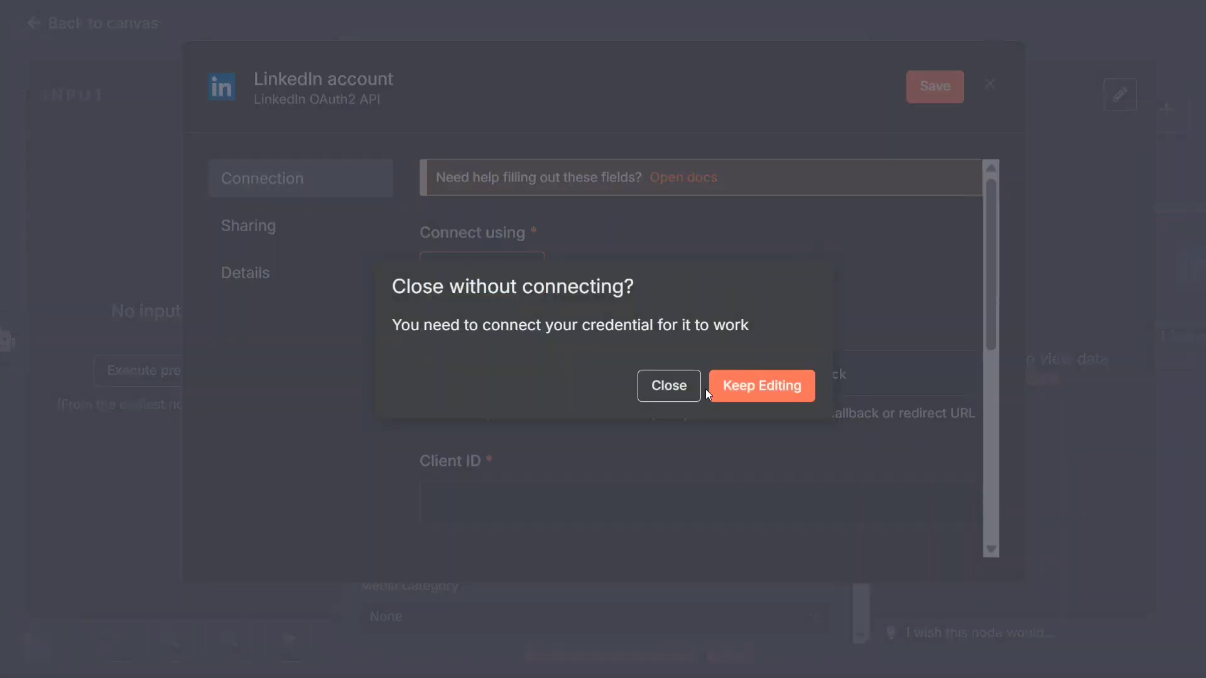
{"action": "left_click", "coordinate": [667, 386]}
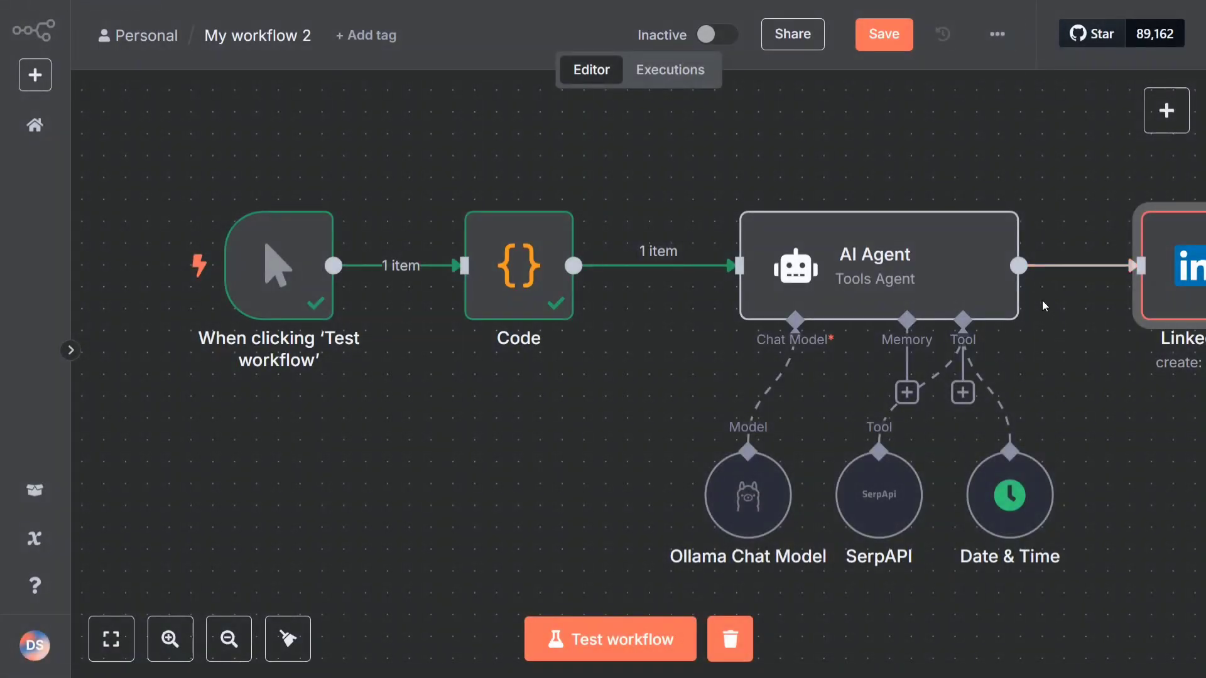
{"action": "mouse_move", "coordinate": [544, 477]}
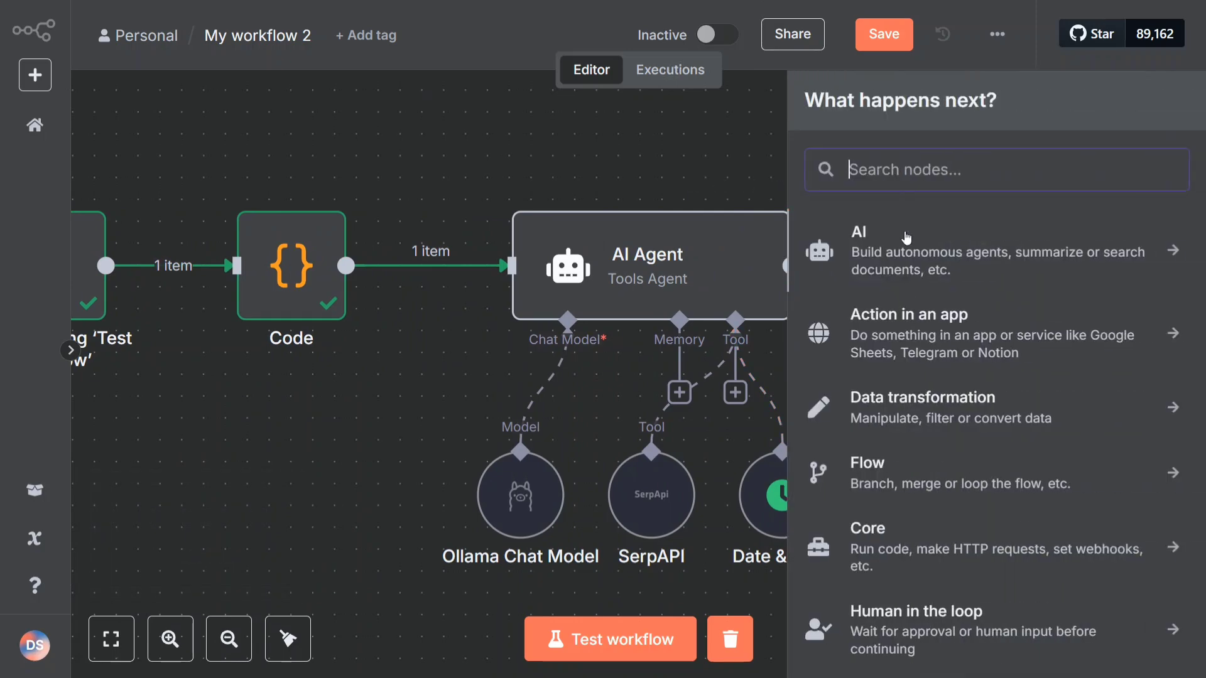
Add an X create-tweet step as a second branch from the AI Agent
{"action": "type", "text": "twitt"}
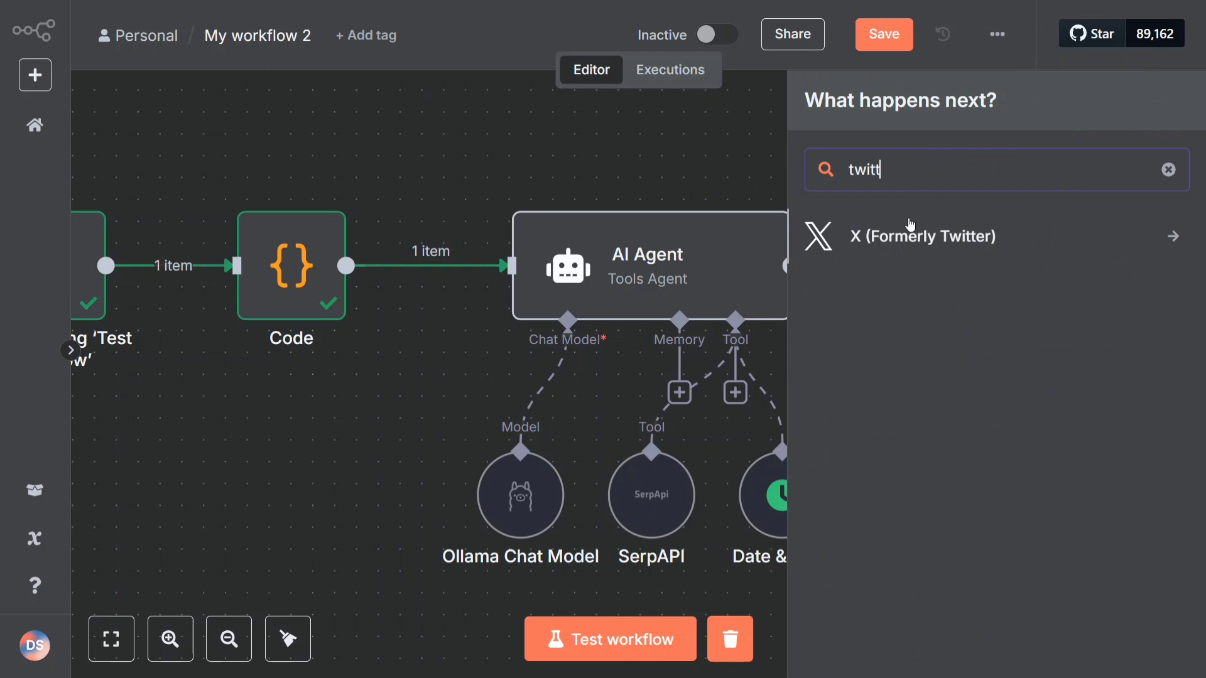
{"action": "left_click", "coordinate": [923, 236]}
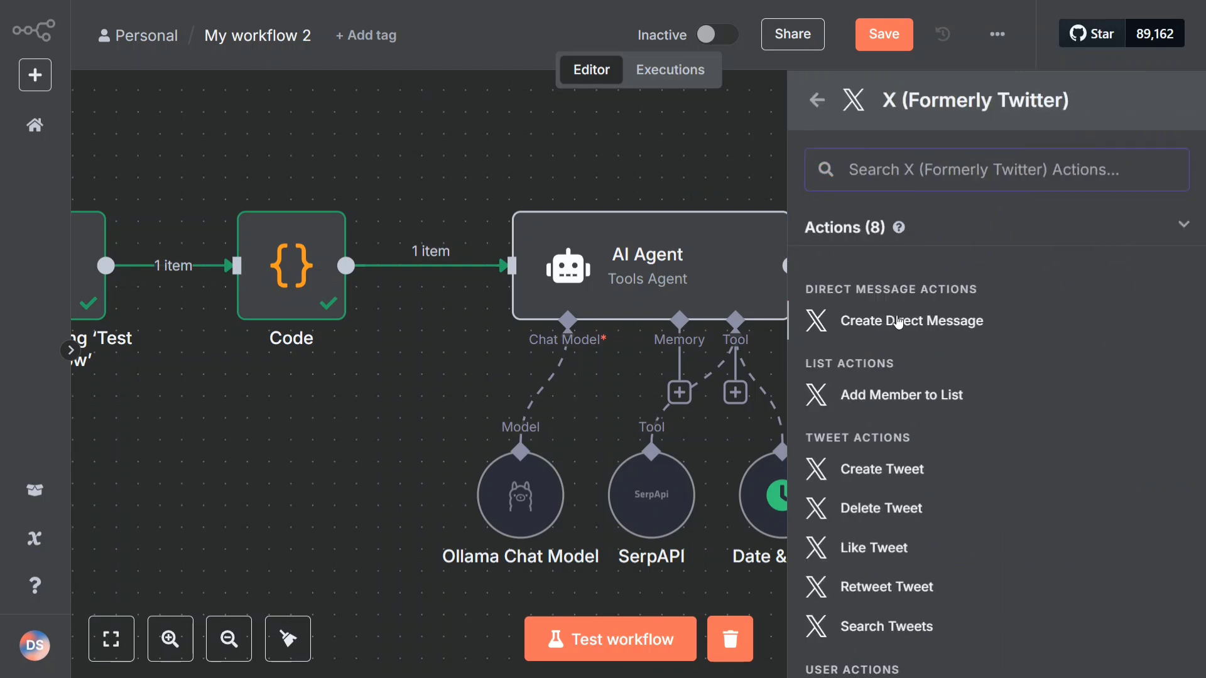
{"action": "scroll", "scroll_direction": "down", "scroll_amount": 3}
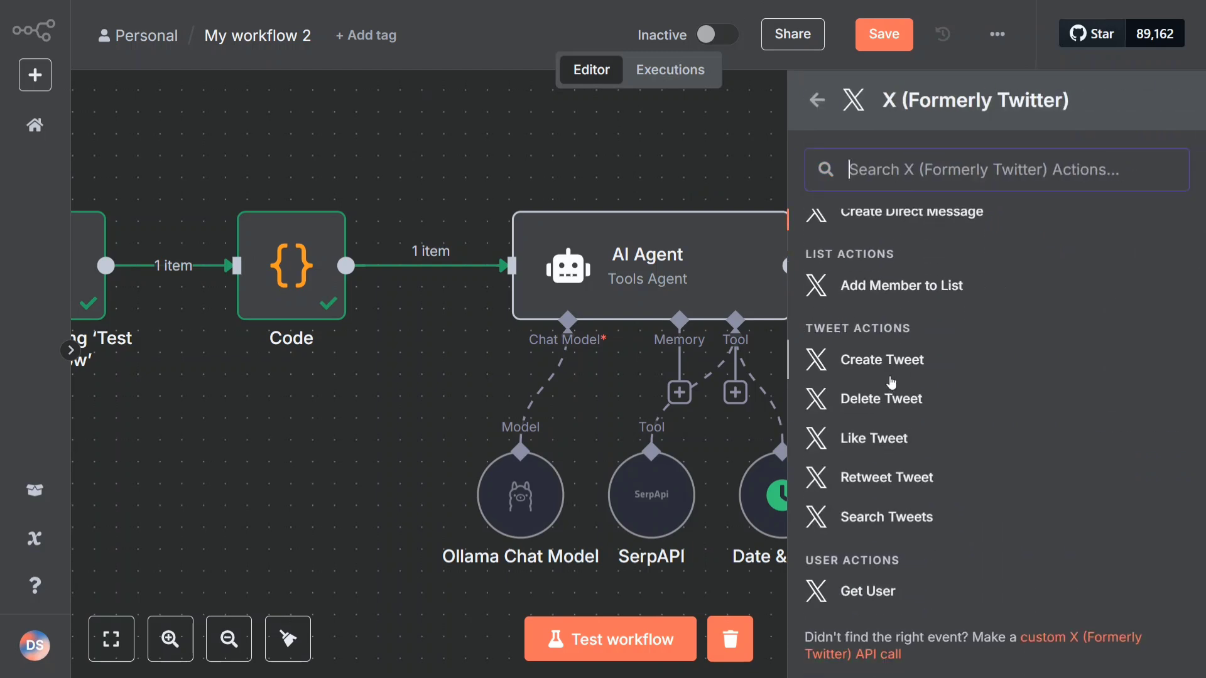
{"action": "left_click", "coordinate": [883, 360]}
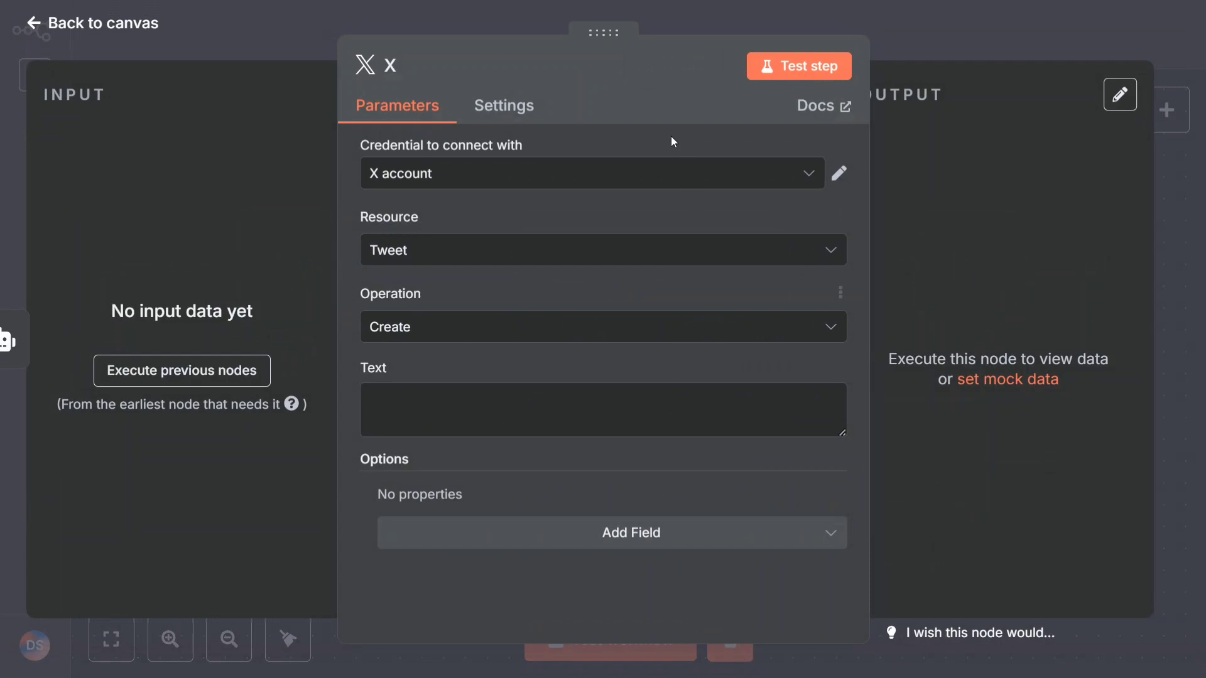
View the new X credential form and close it unsaved
{"action": "left_click", "coordinate": [591, 173]}
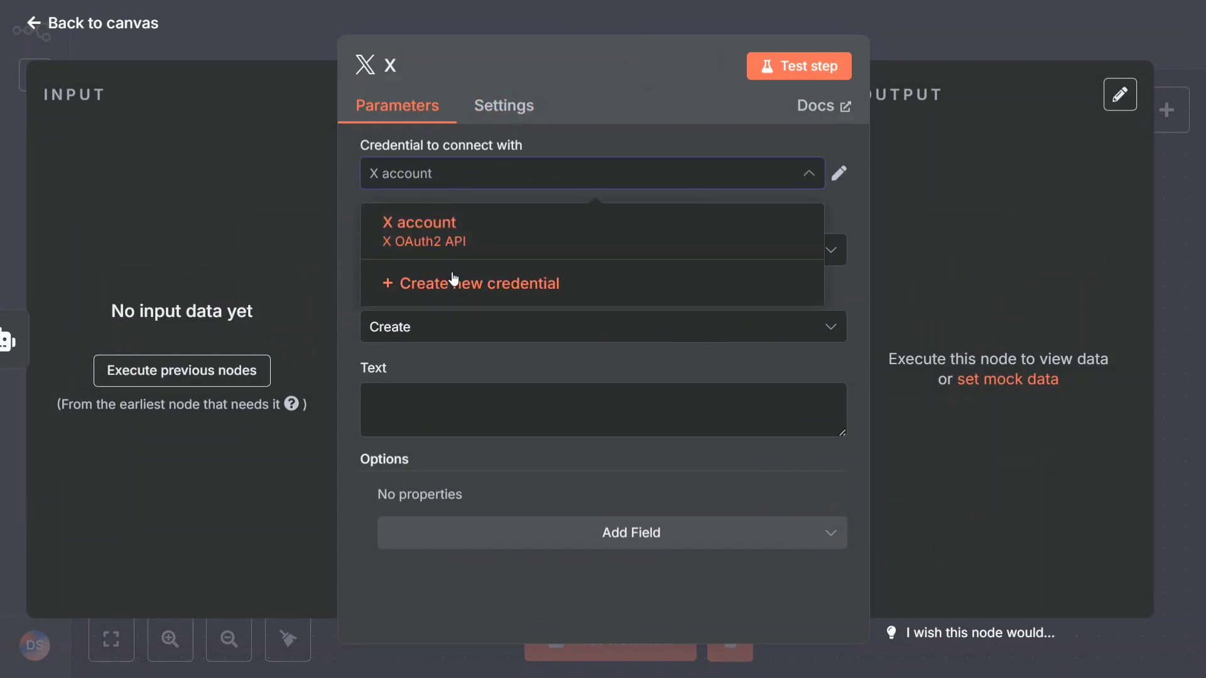
{"action": "left_click", "coordinate": [481, 282]}
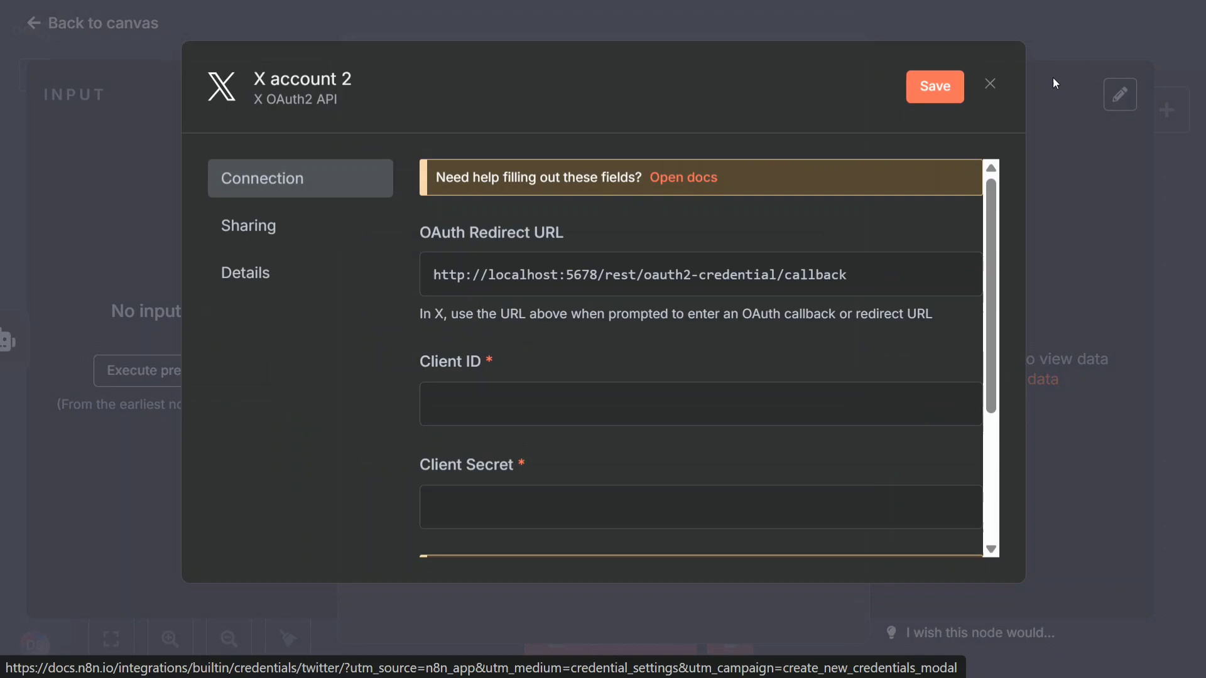
{"action": "left_click", "coordinate": [990, 83]}
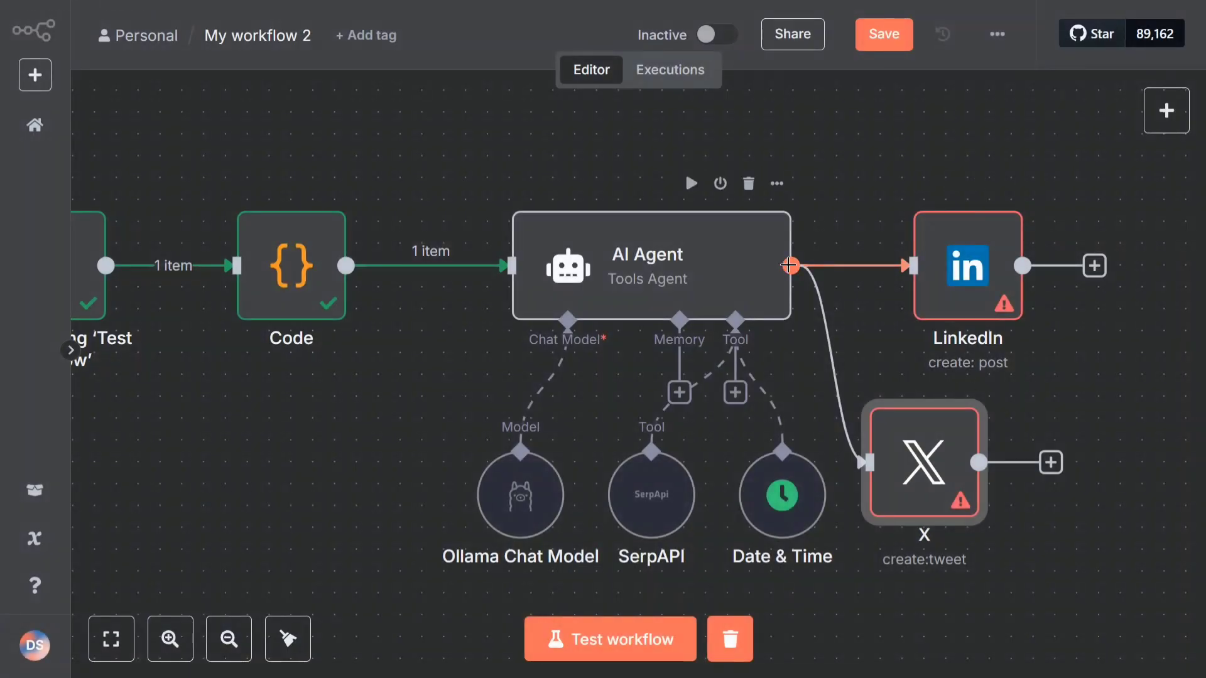
Add a Notion 'Append a block' node as a third branch after the AI Agent
{"action": "left_click", "coordinate": [790, 266]}
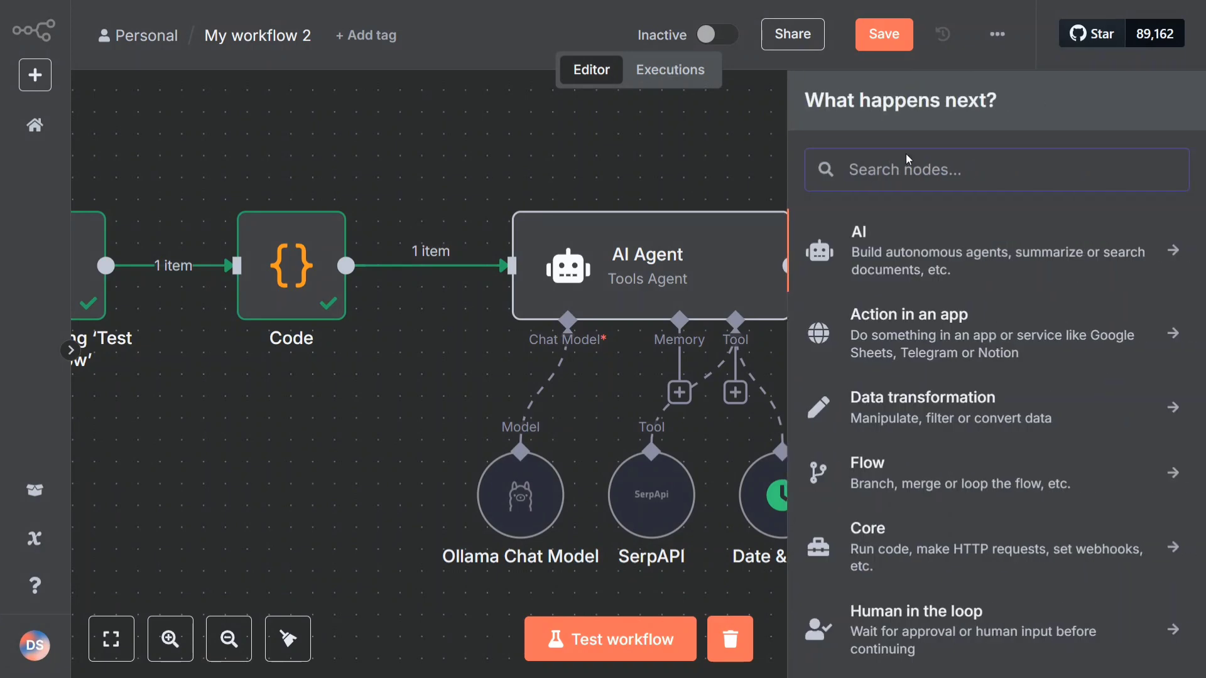
{"action": "type", "text": "not"}
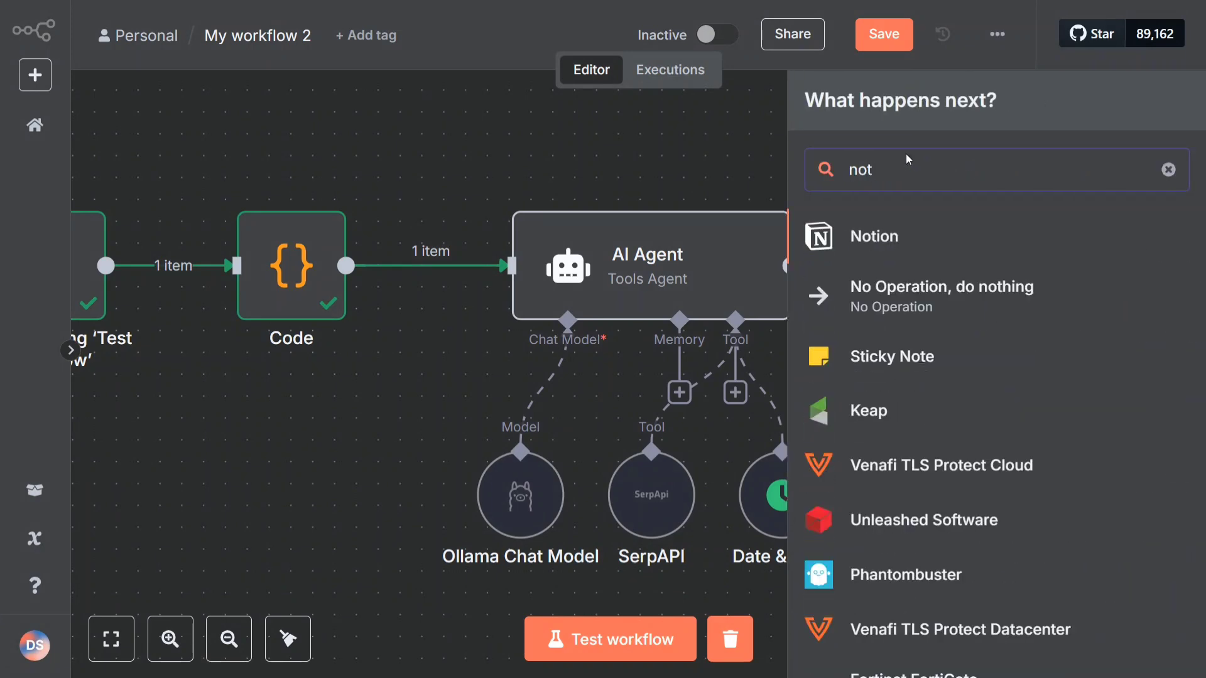
{"action": "left_click", "coordinate": [873, 236]}
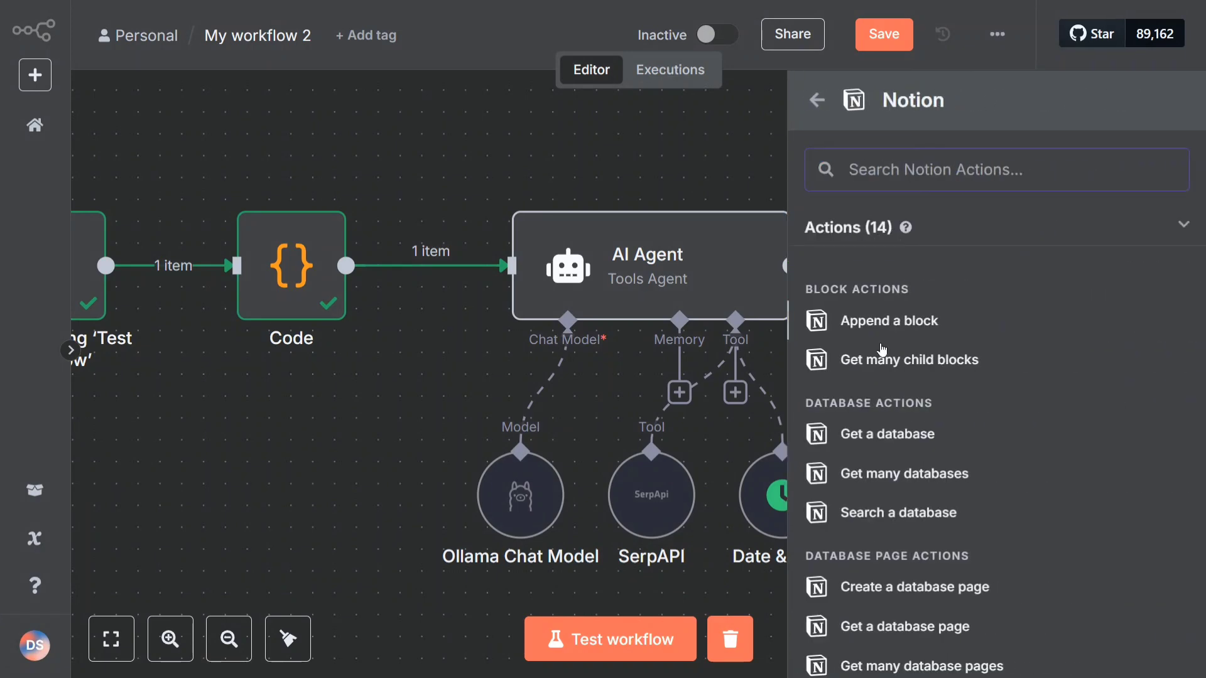
{"action": "left_click", "coordinate": [889, 320]}
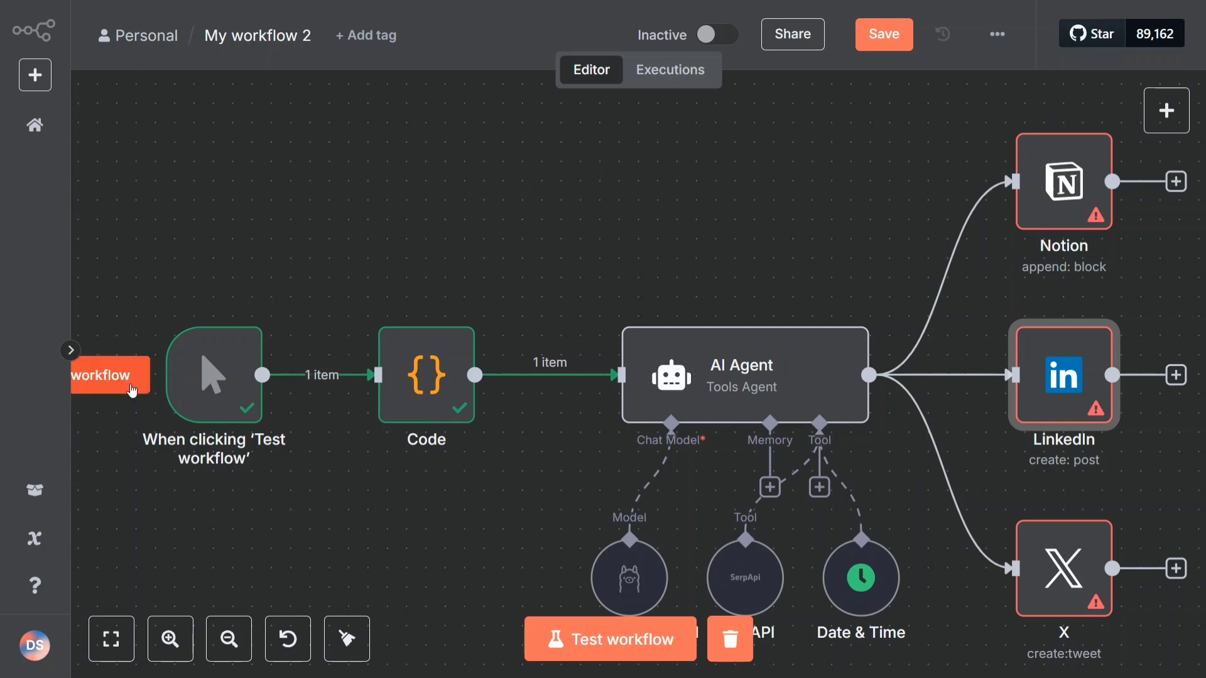
{"action": "mouse_move", "coordinate": [130, 392]}
{"action": "type", "text": "g"}
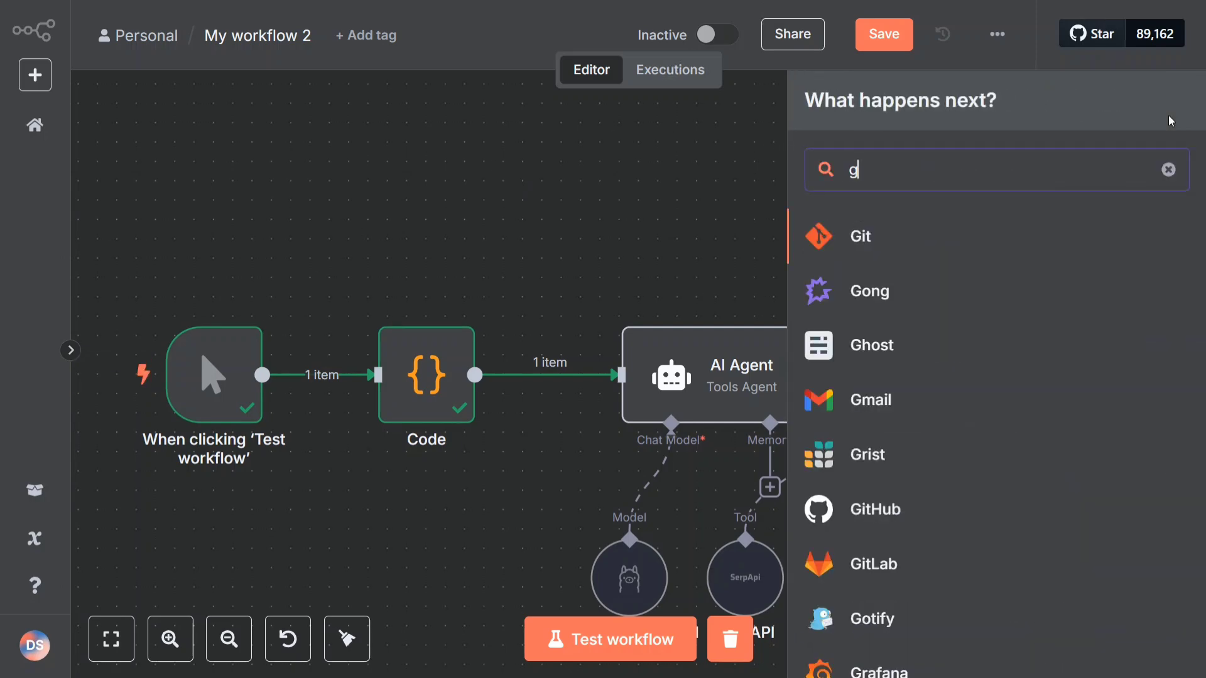
Add a Gmail 'Send a message' node and drag it above the Notion node
{"action": "type", "text": "m"}
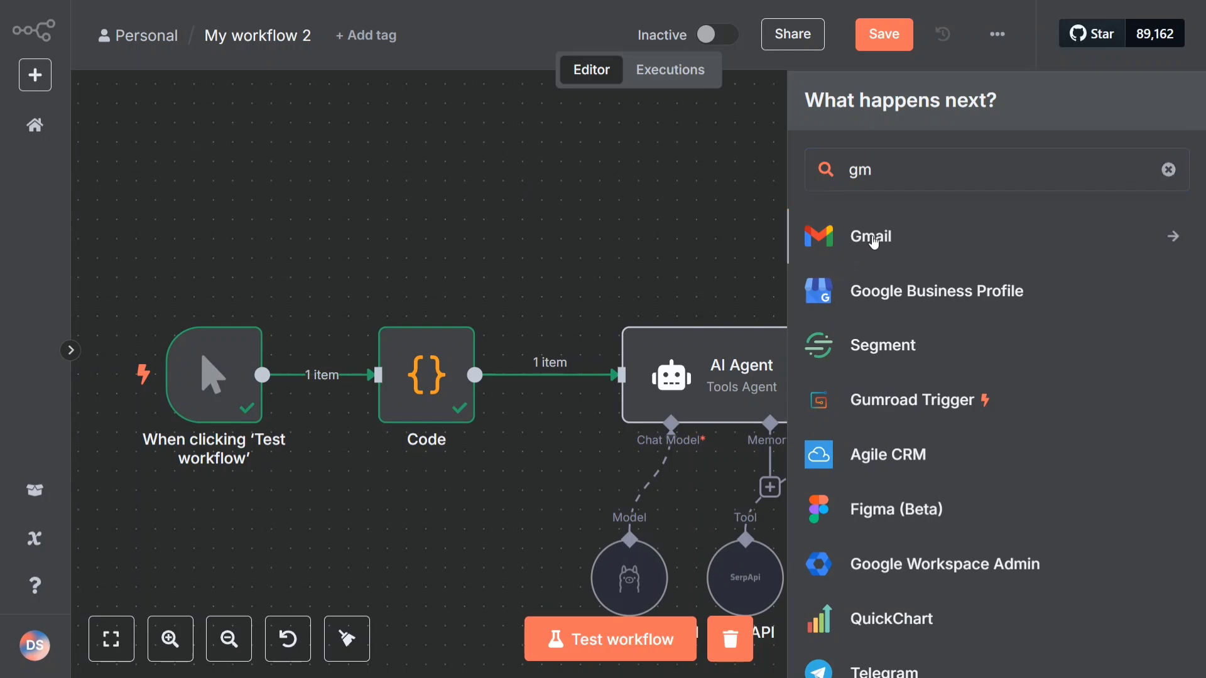
{"action": "left_click", "coordinate": [869, 236]}
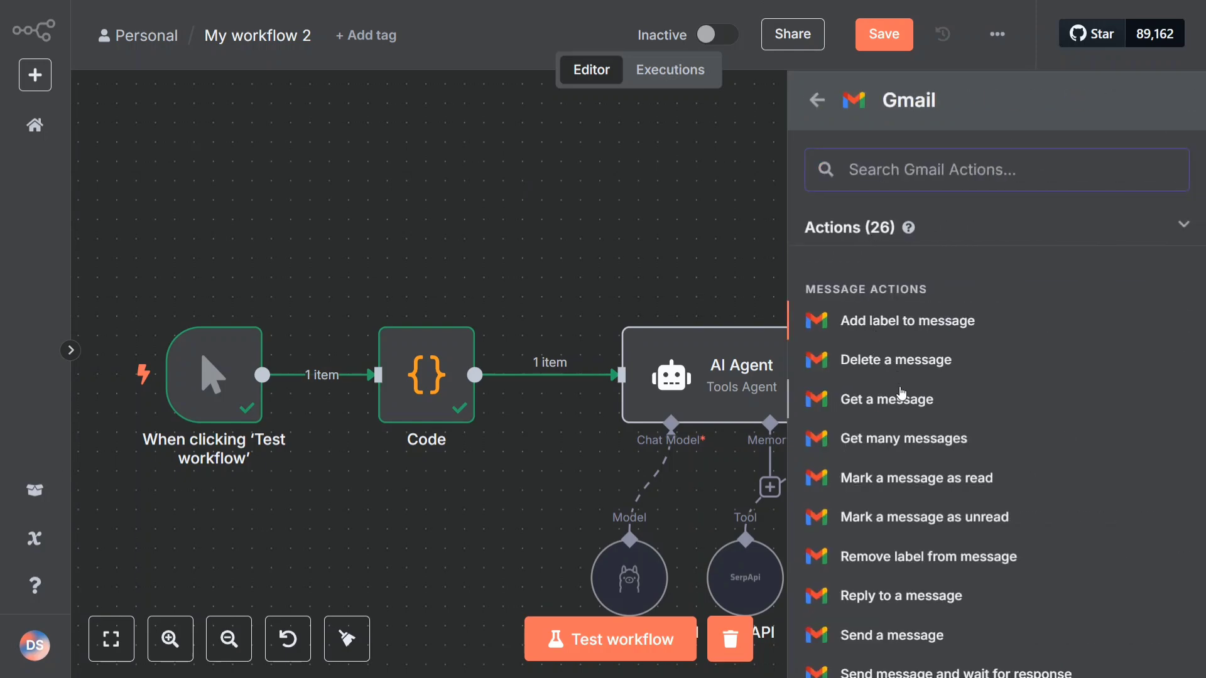
{"action": "scroll", "scroll_direction": "down", "scroll_amount": 3}
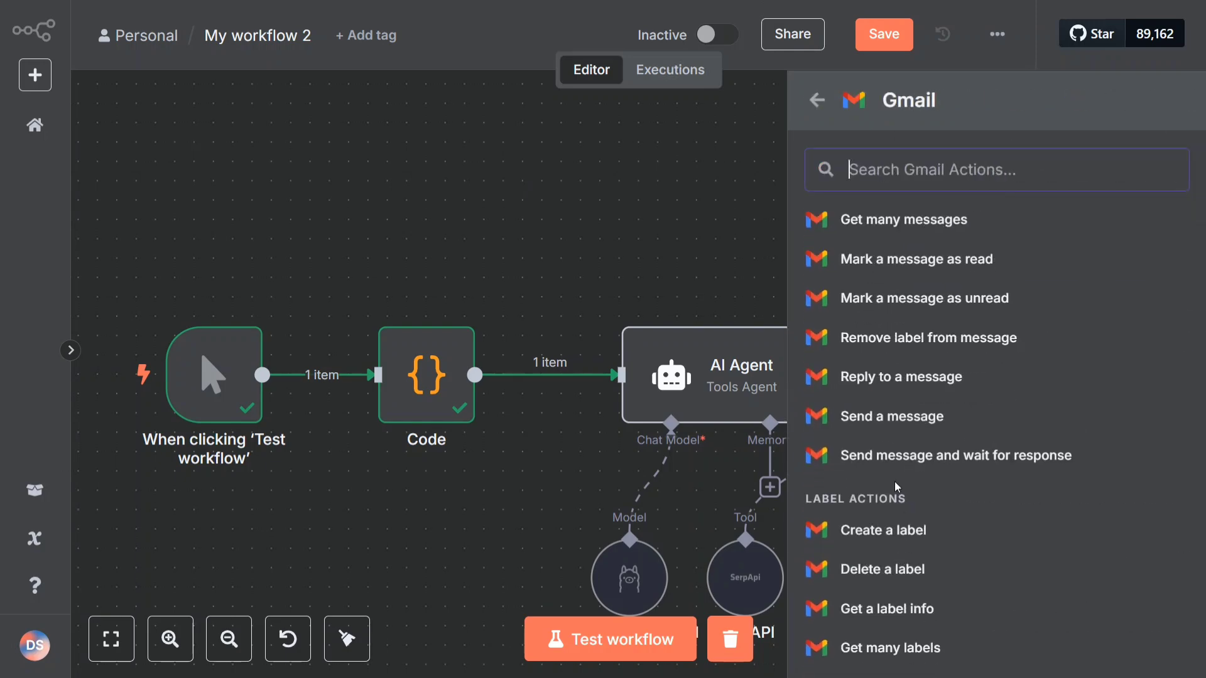
{"action": "left_click", "coordinate": [893, 416]}
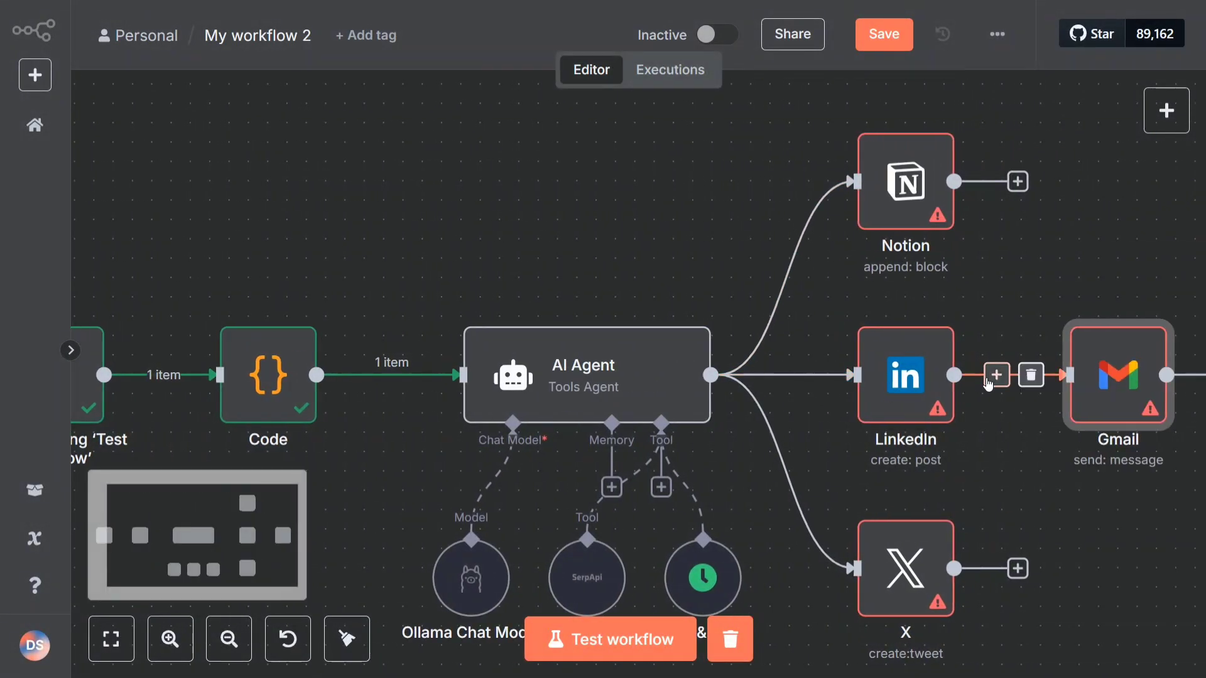
{"action": "left_click_drag", "start_coordinate": [1118, 376], "coordinate": [692, 162]}
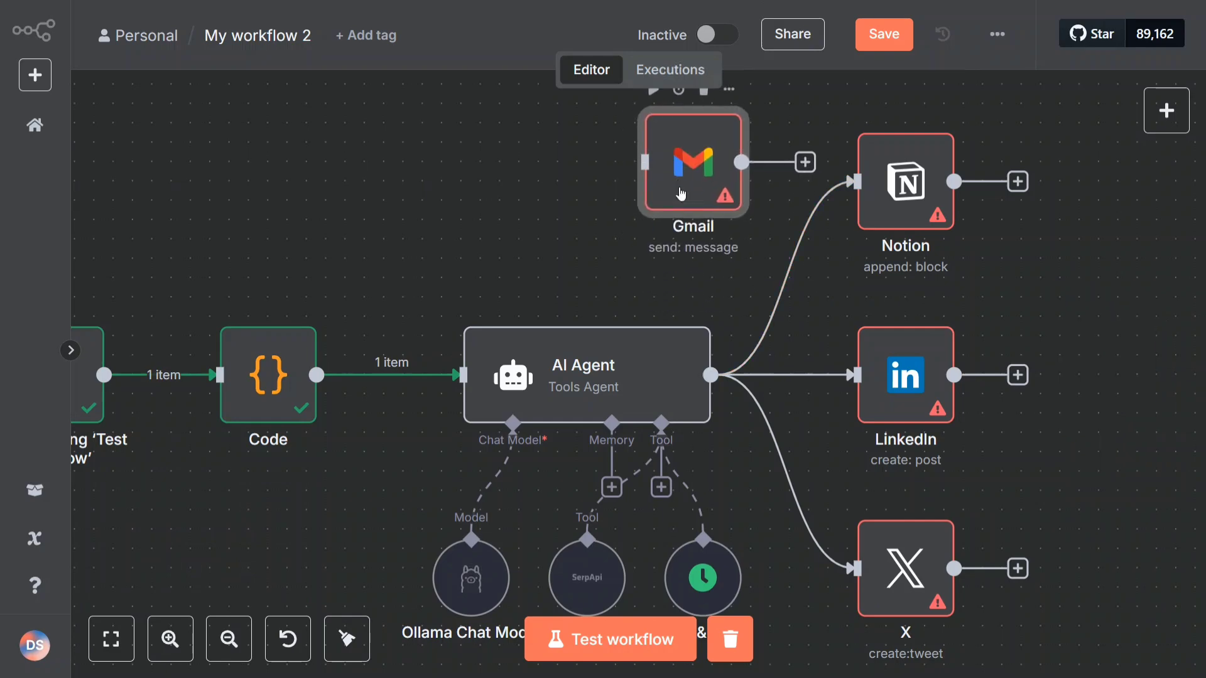